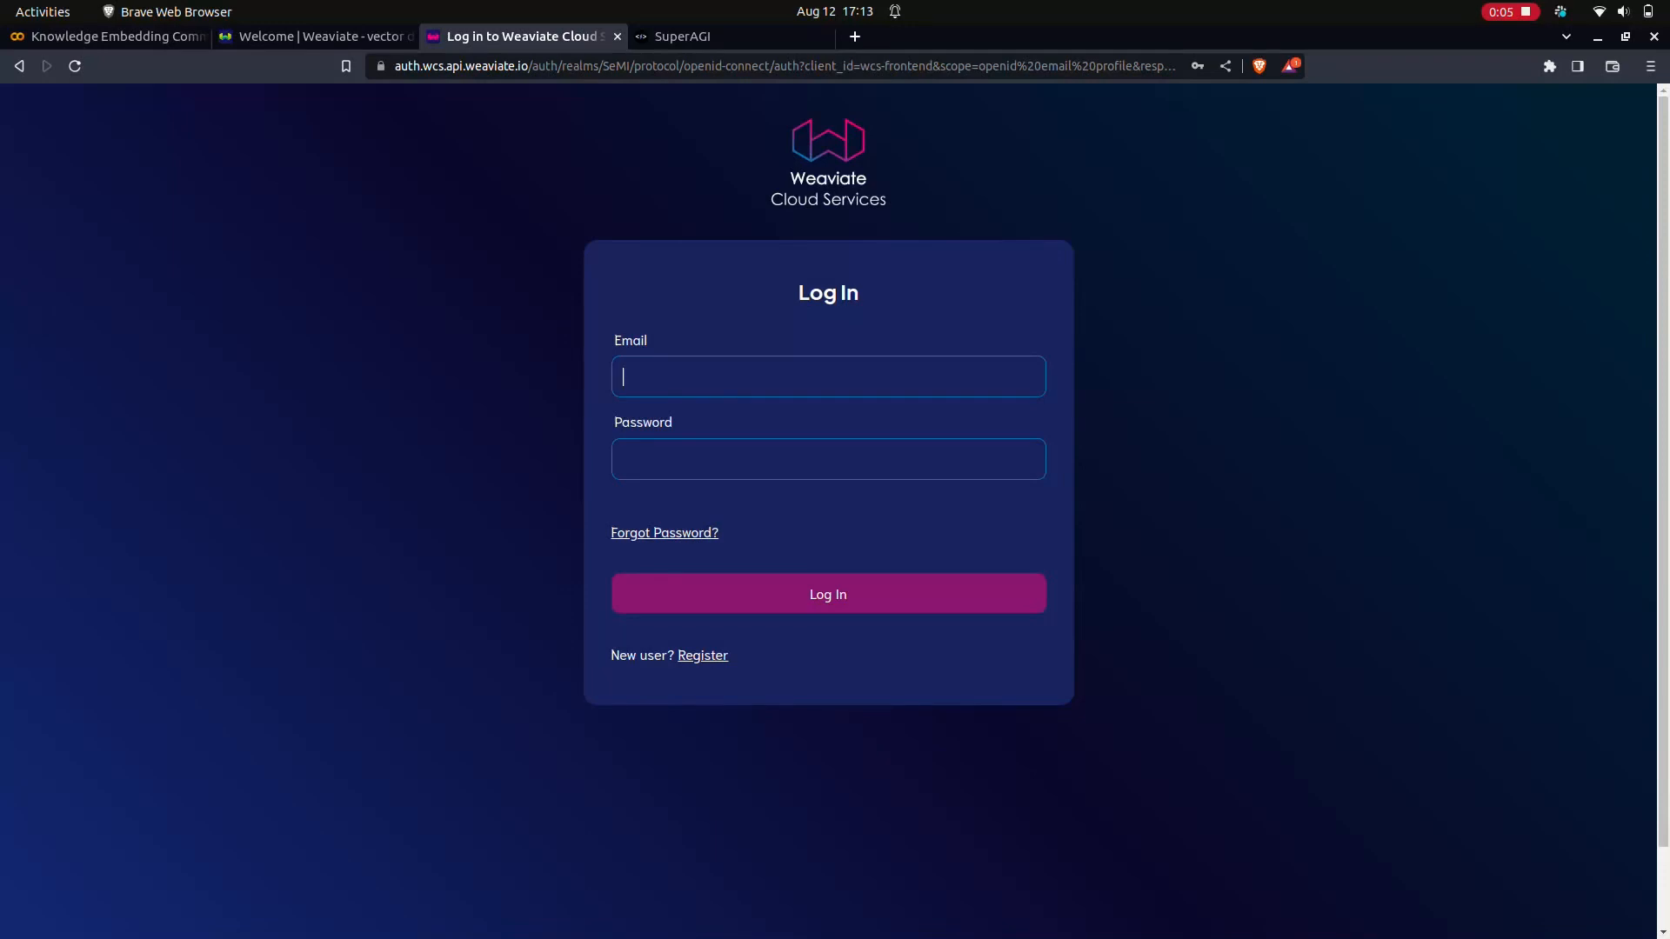
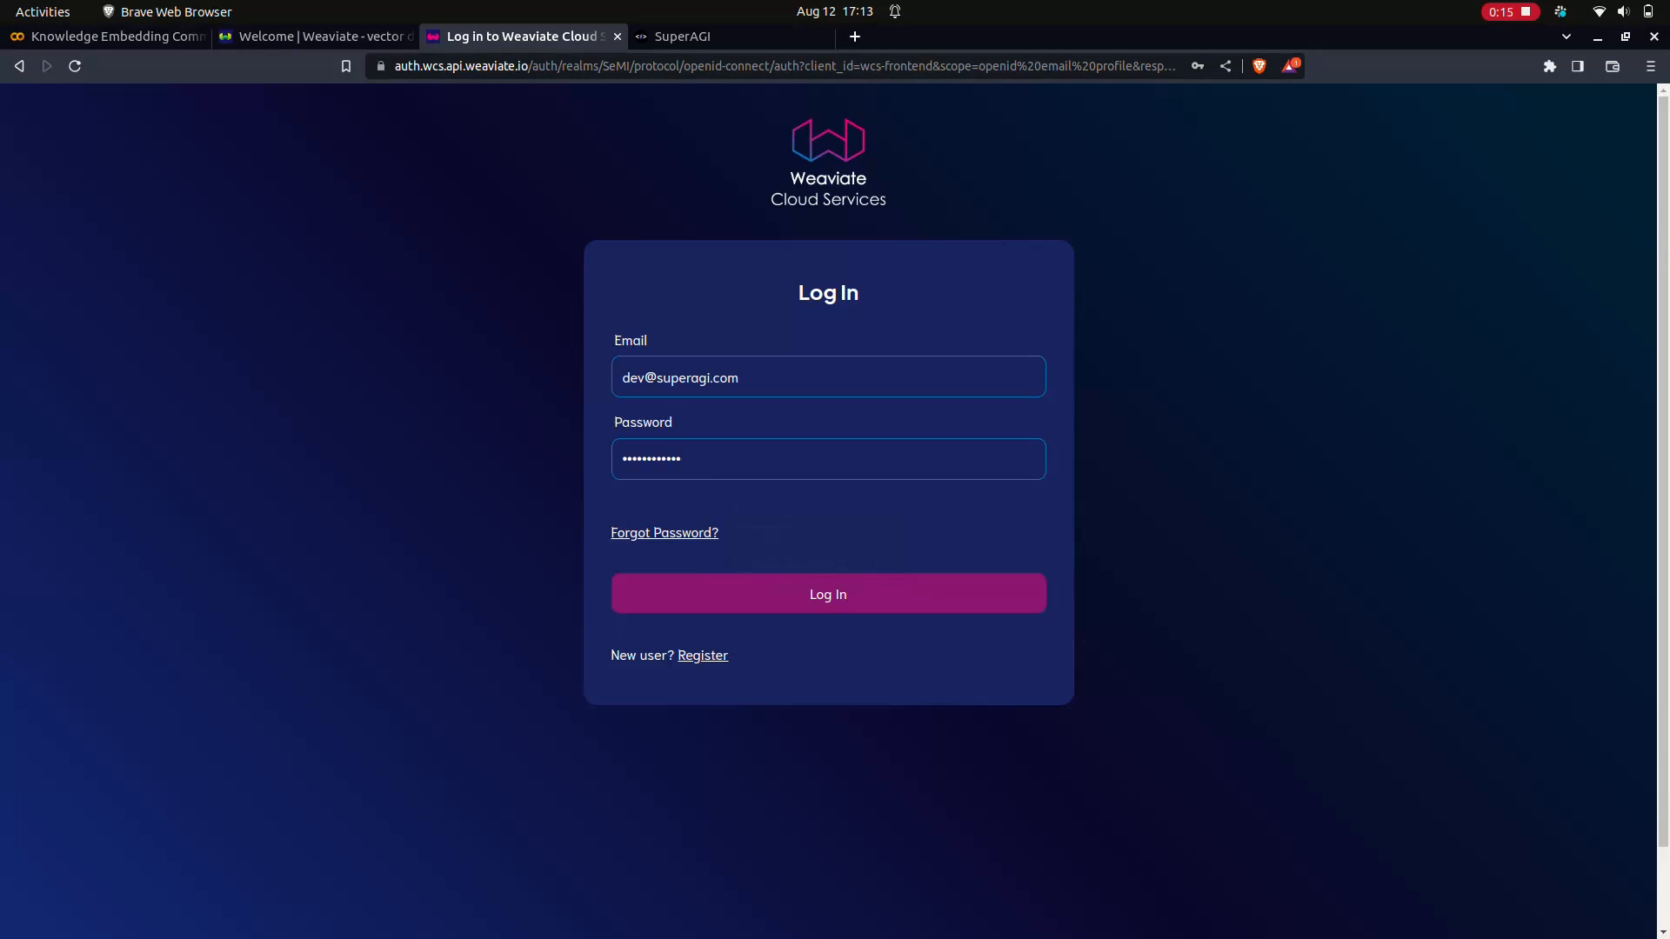
click(828, 595)
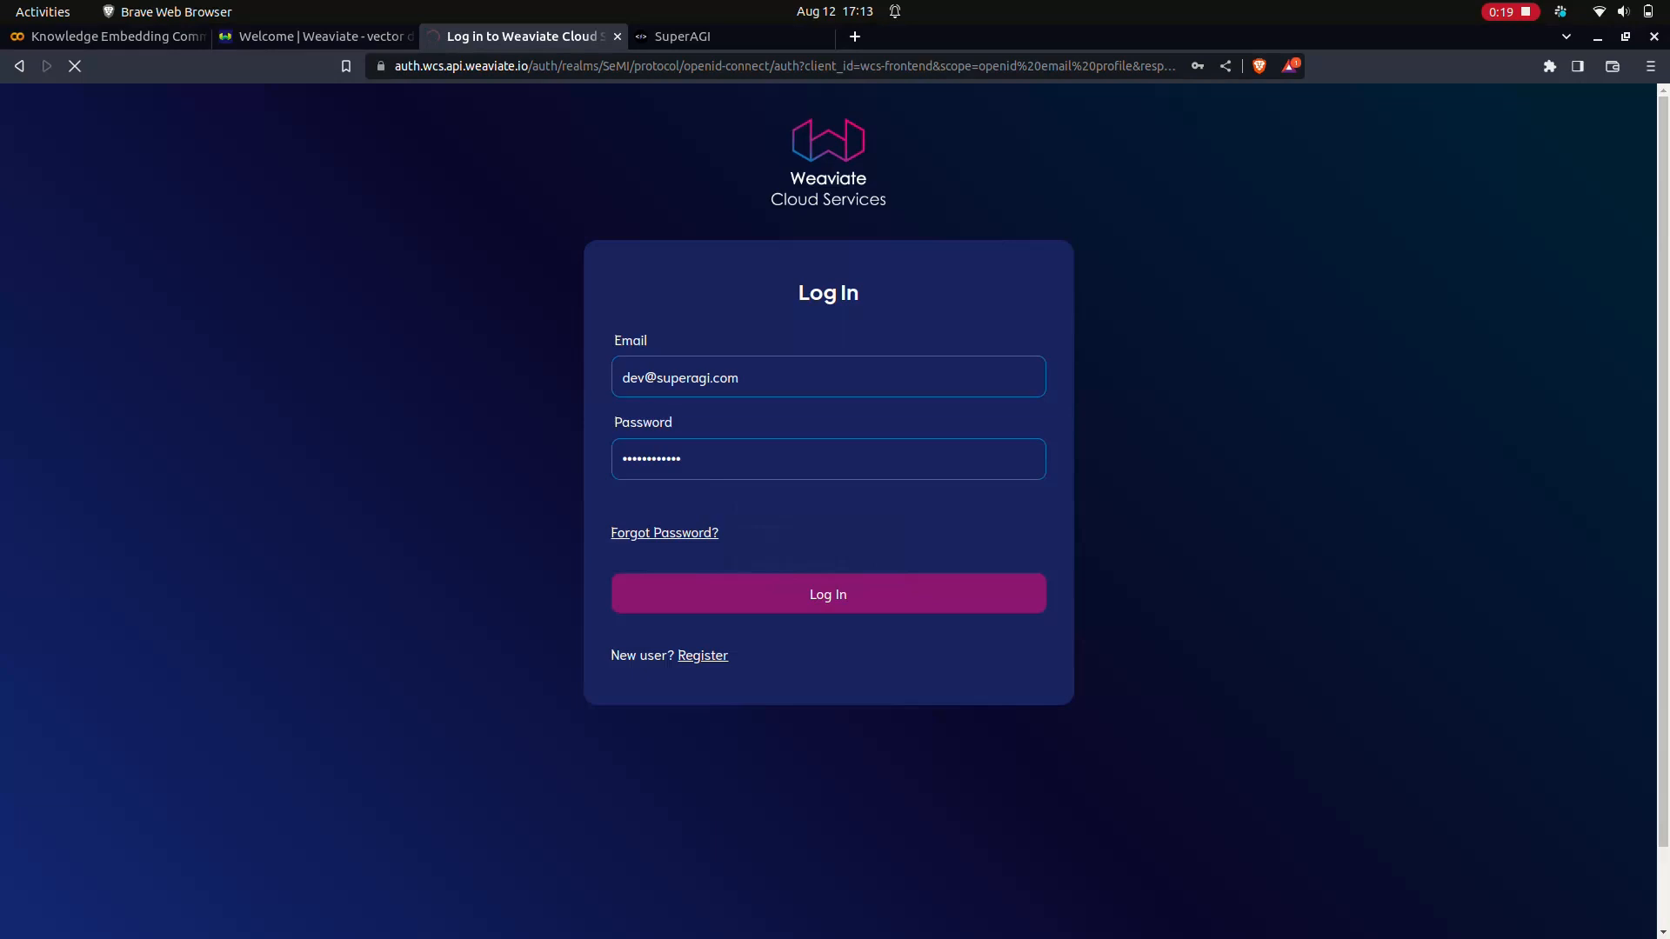
Review the superagi-testing-gi8goz01 cluster details, then return to the Knowledge Embedding notebook.
click(828, 595)
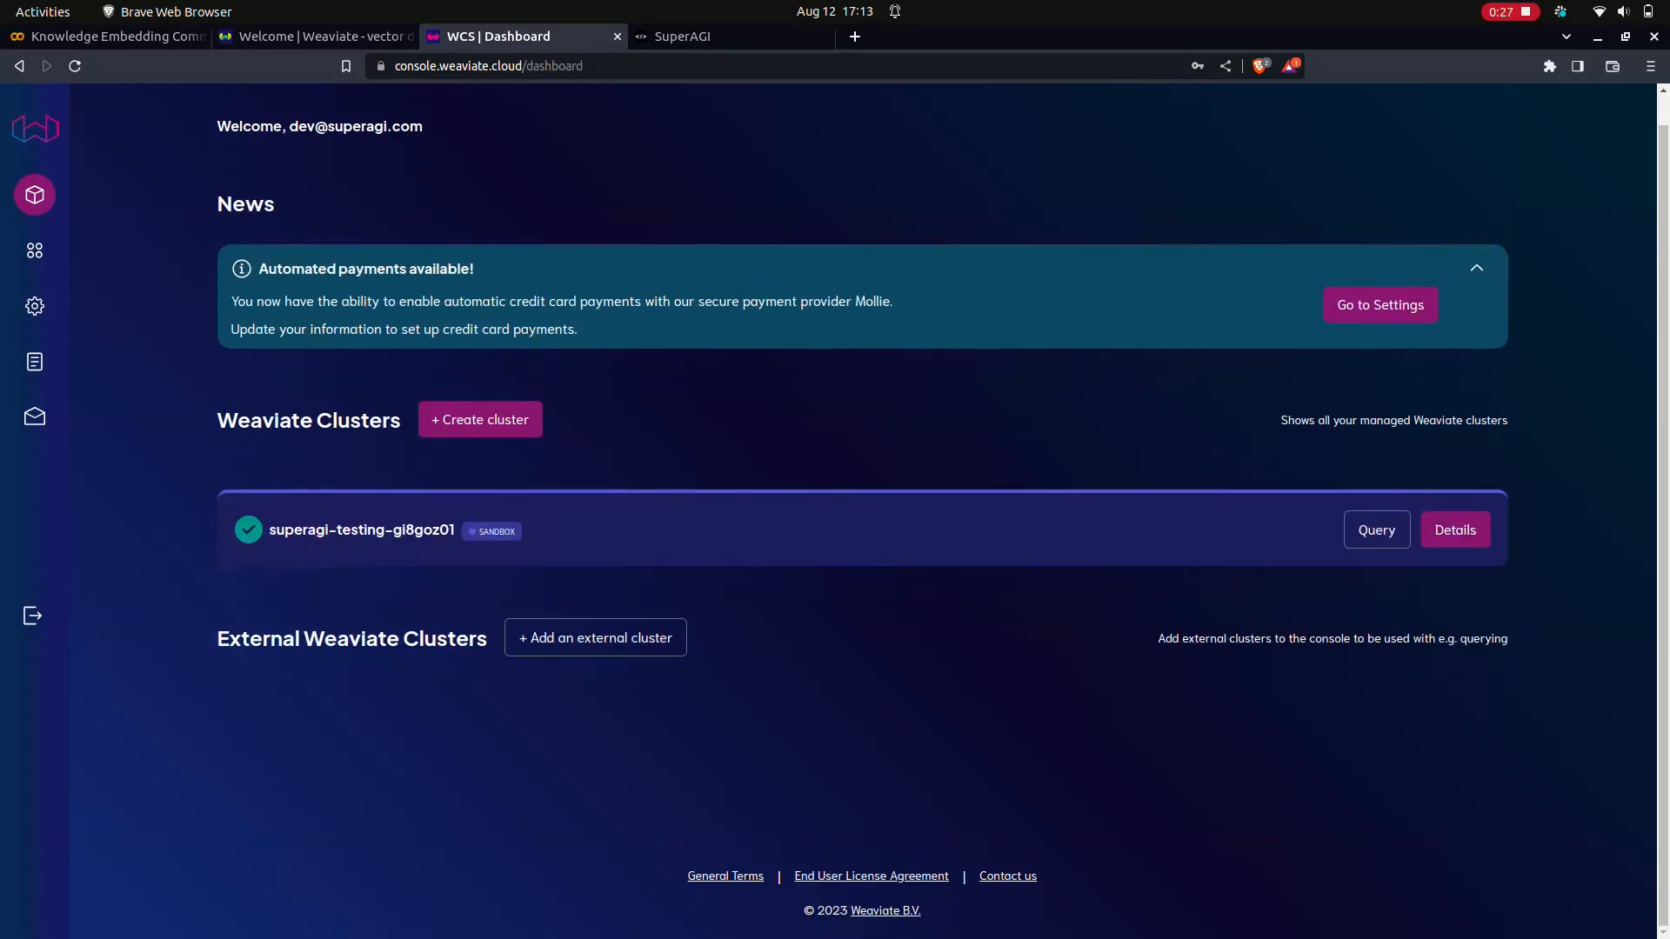
click(1452, 529)
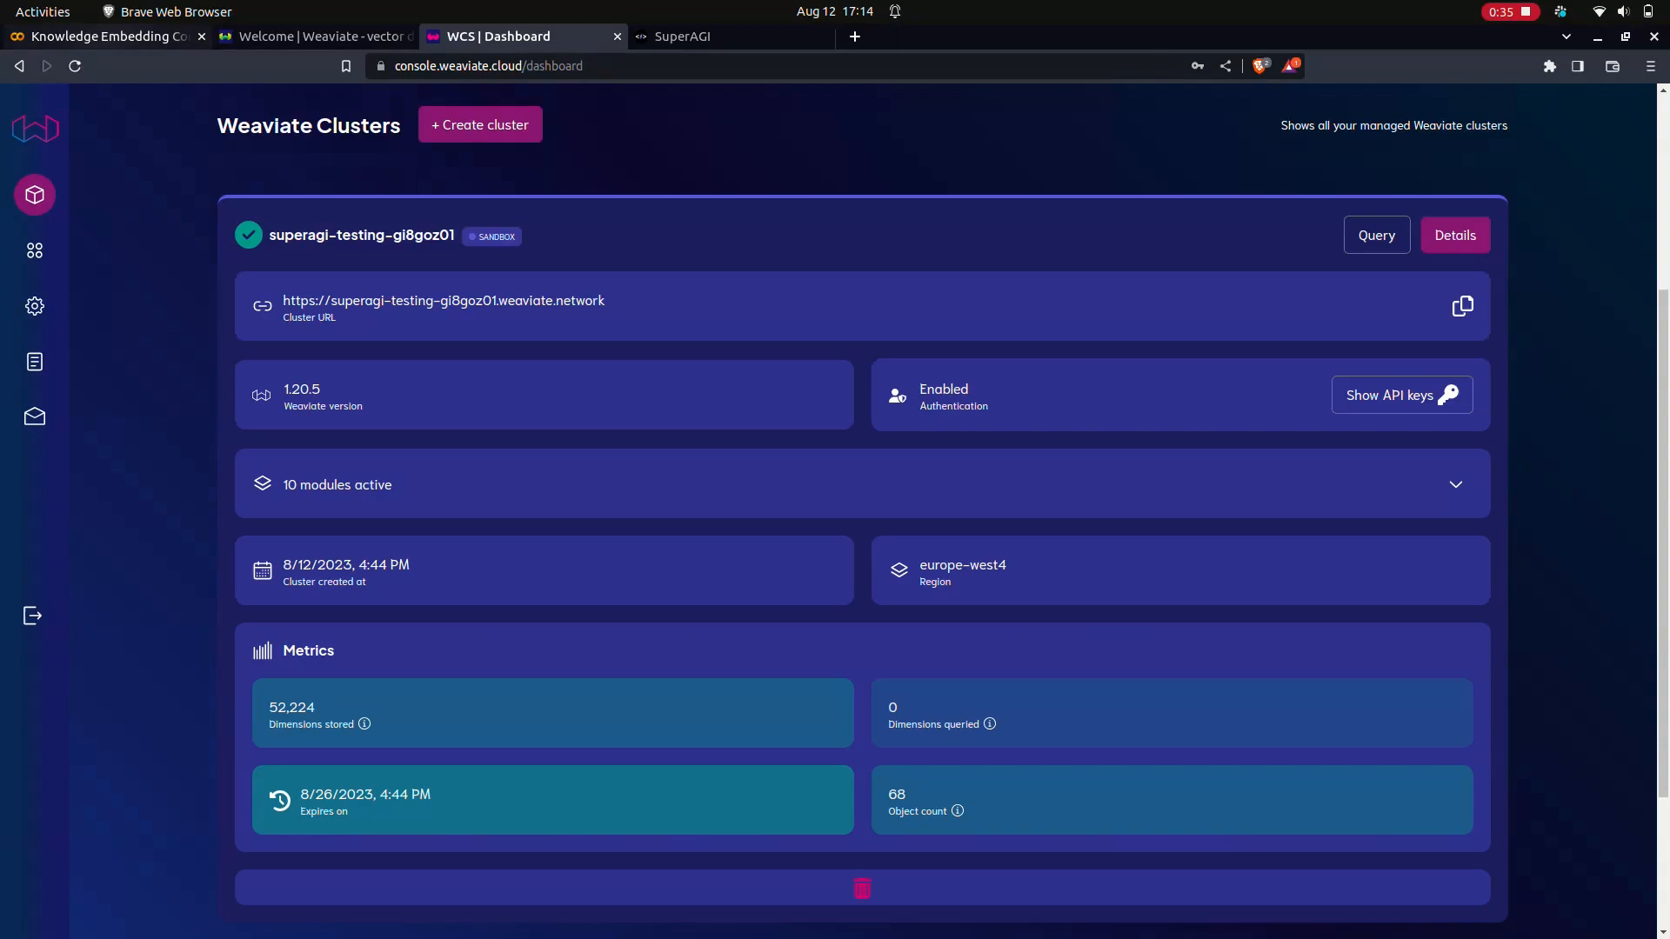
click(104, 35)
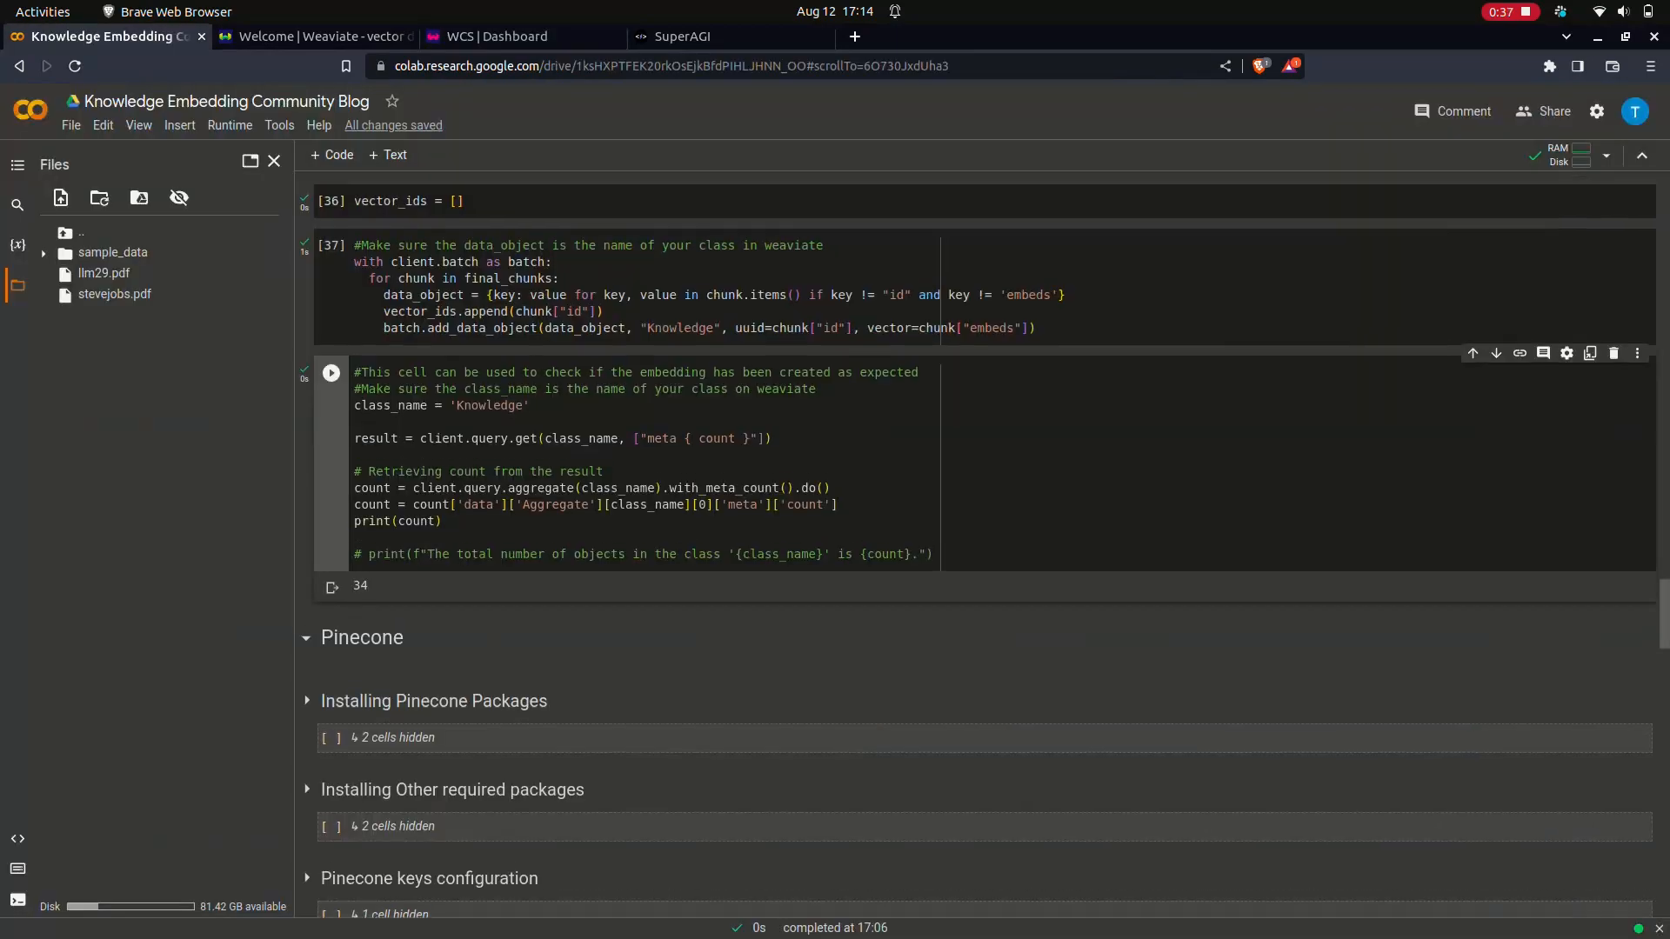
scroll(up, 3)
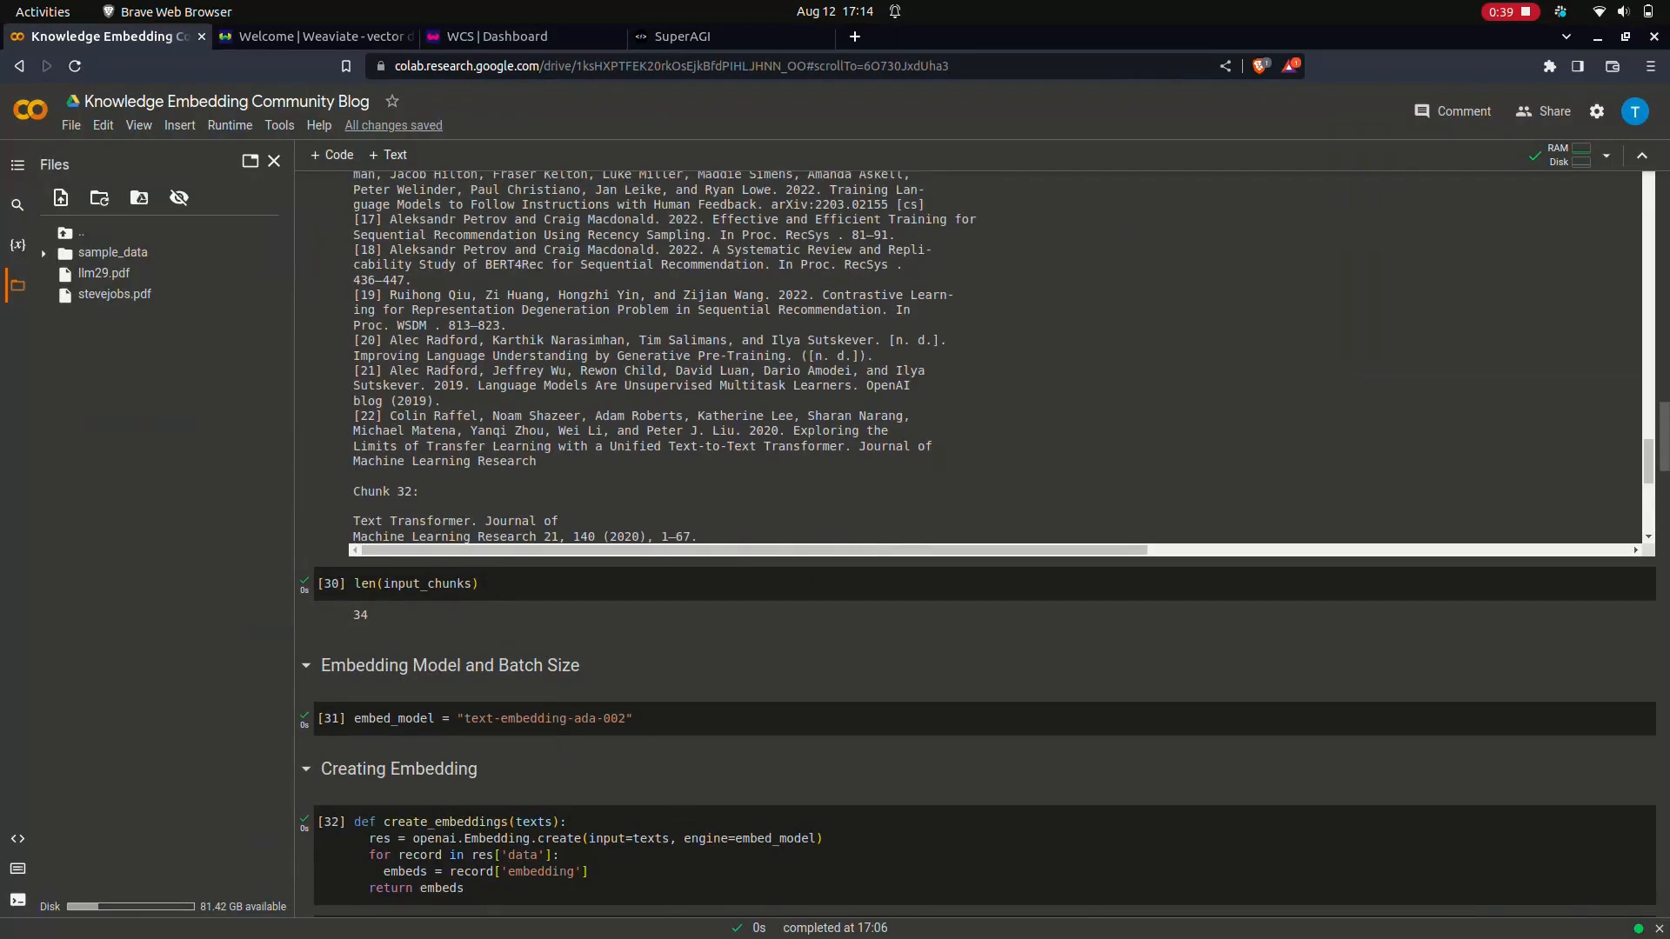
scroll(up, 3)
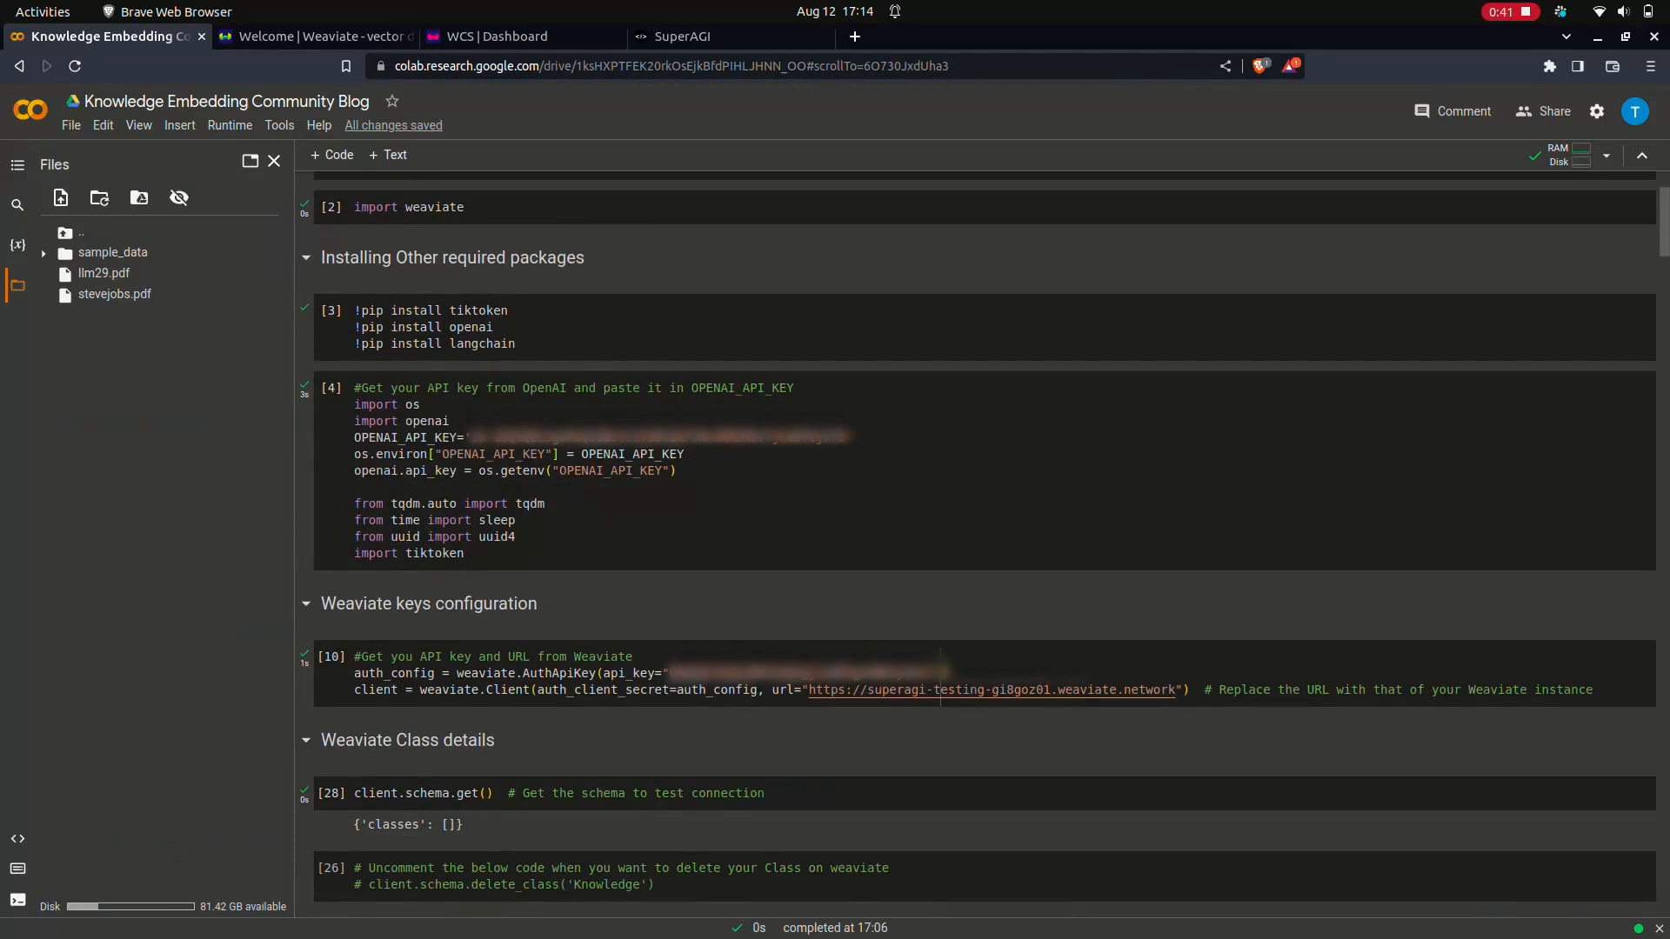
scroll(up, 3)
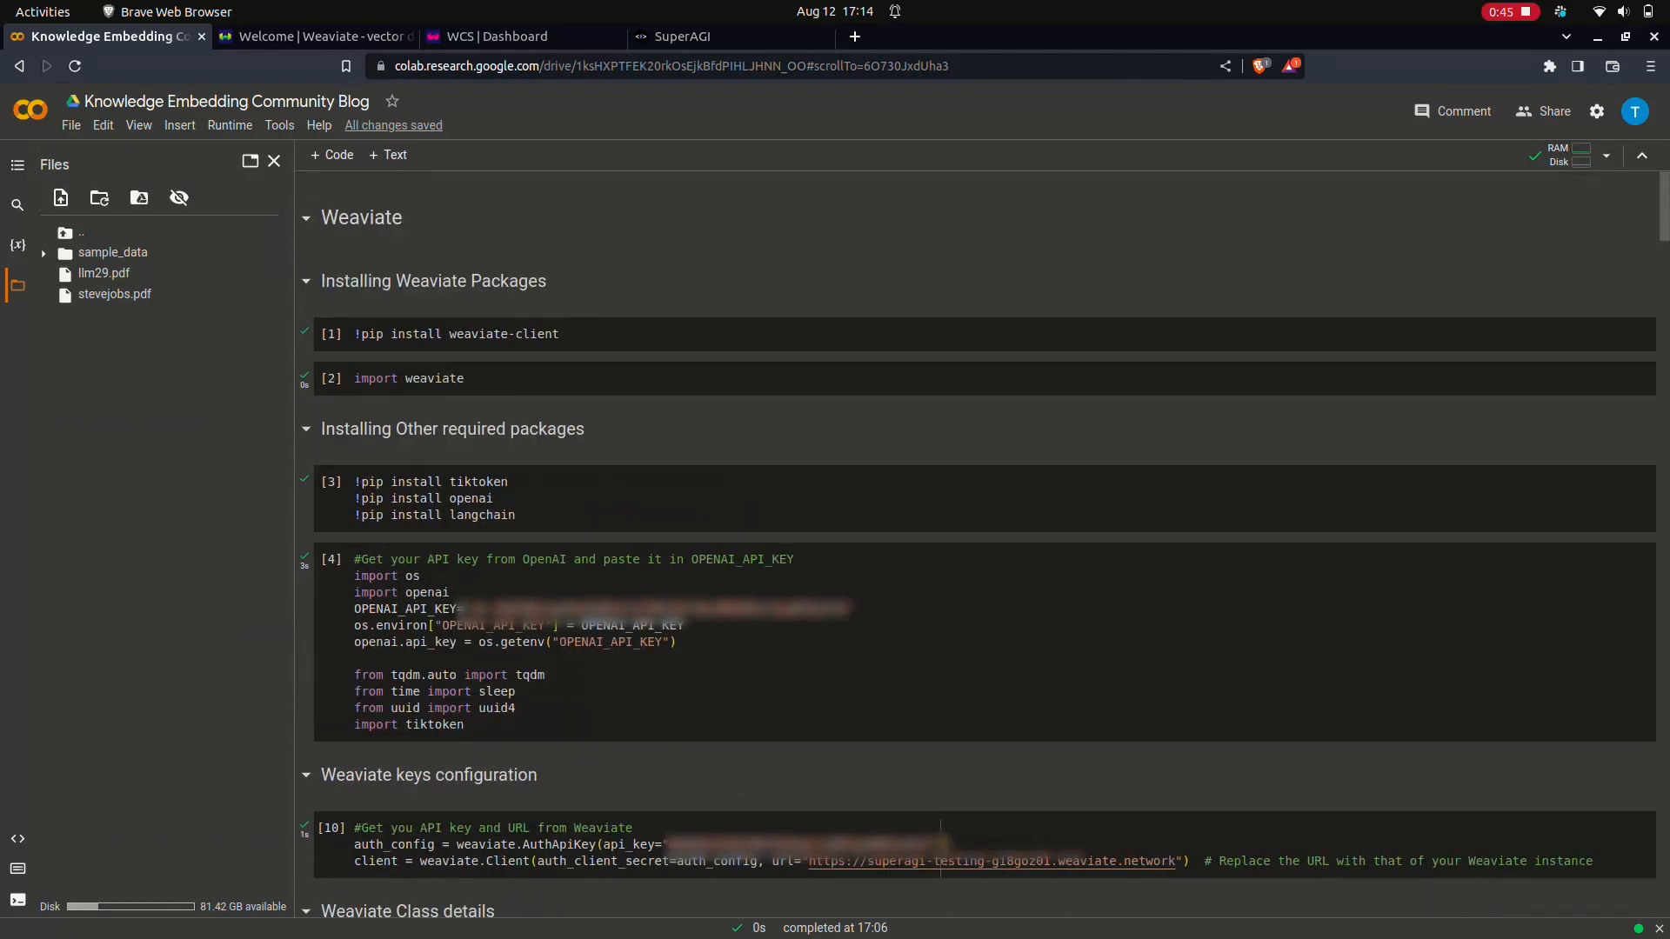
mouse_move(331, 377)
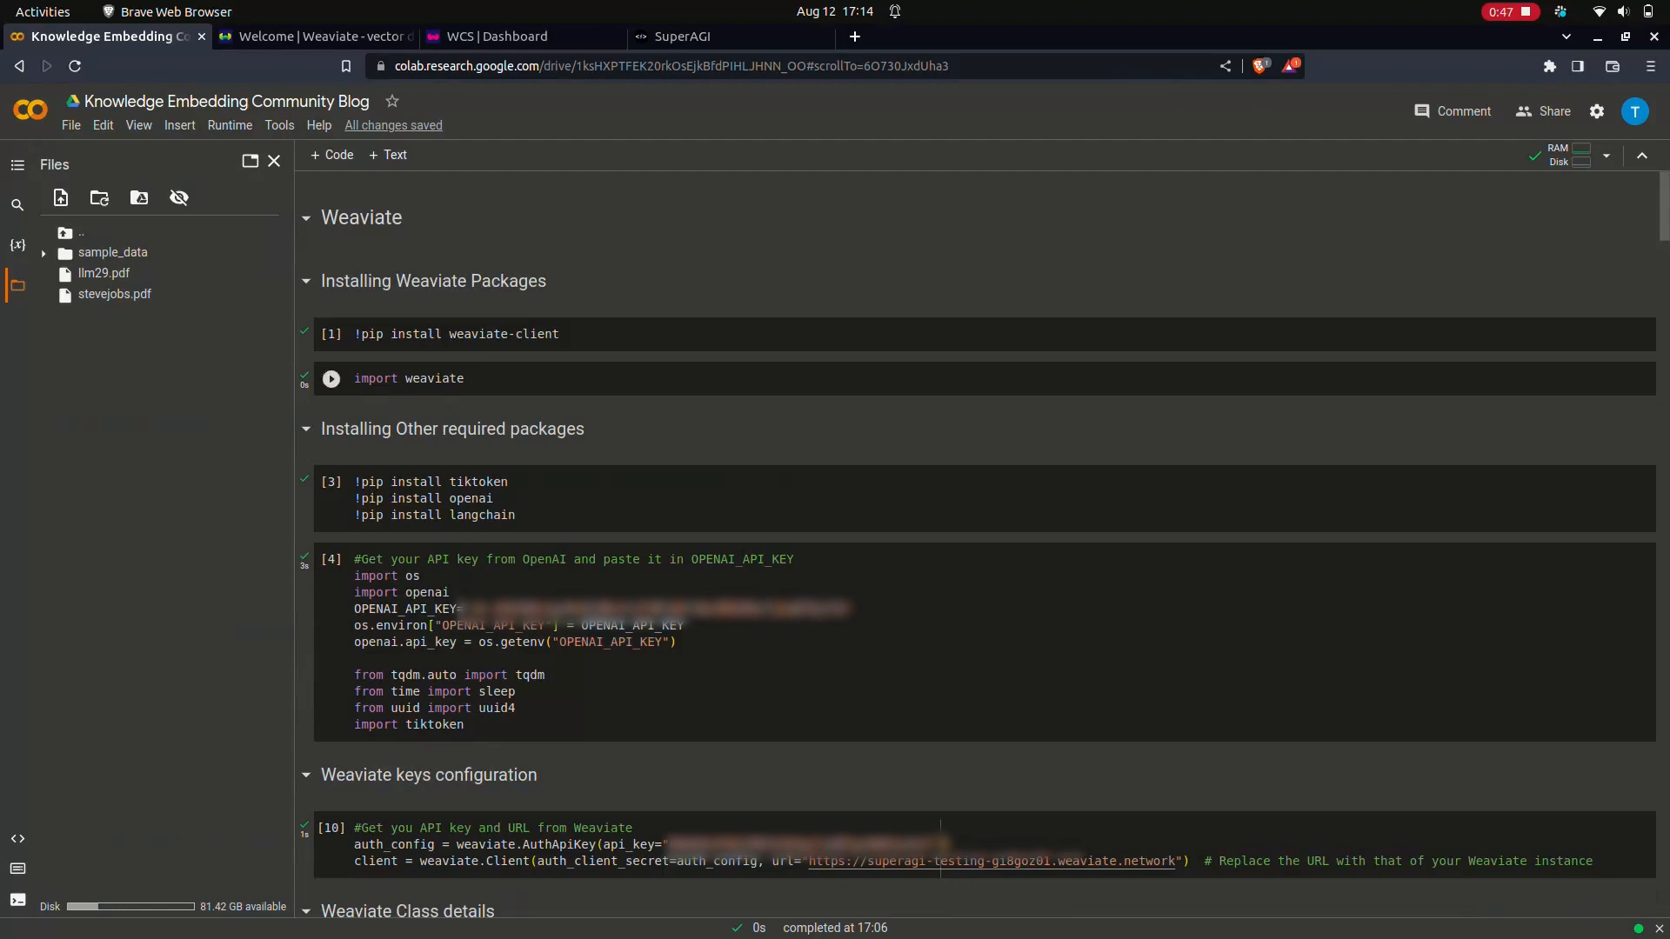
click(331, 378)
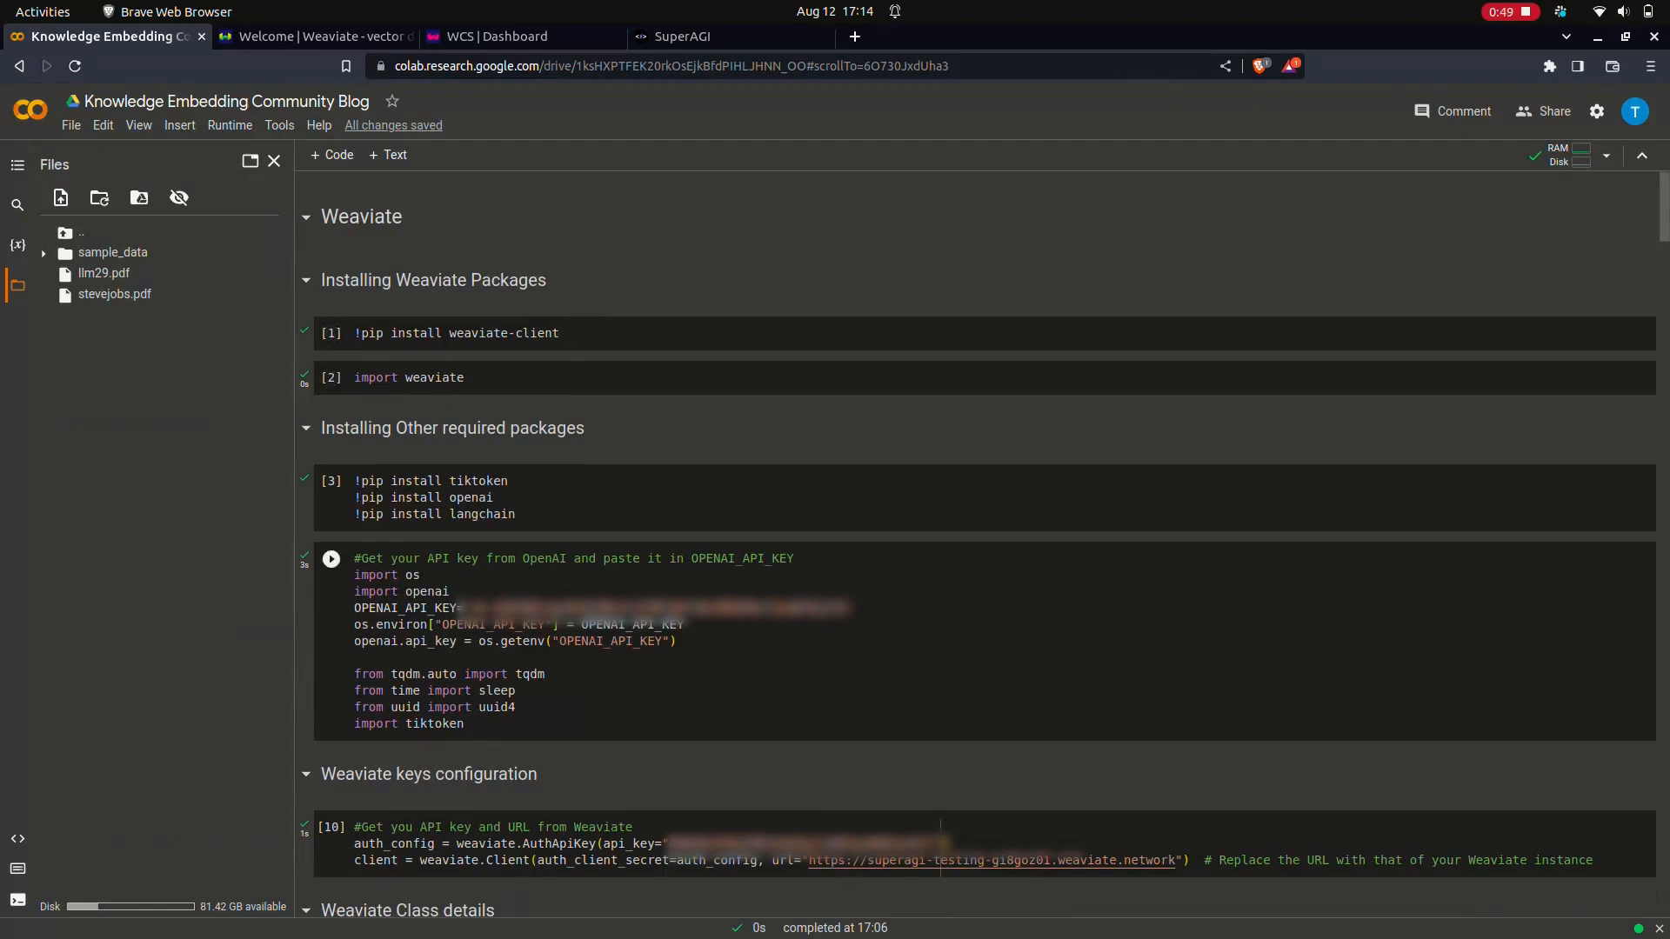
scroll(down, 3)
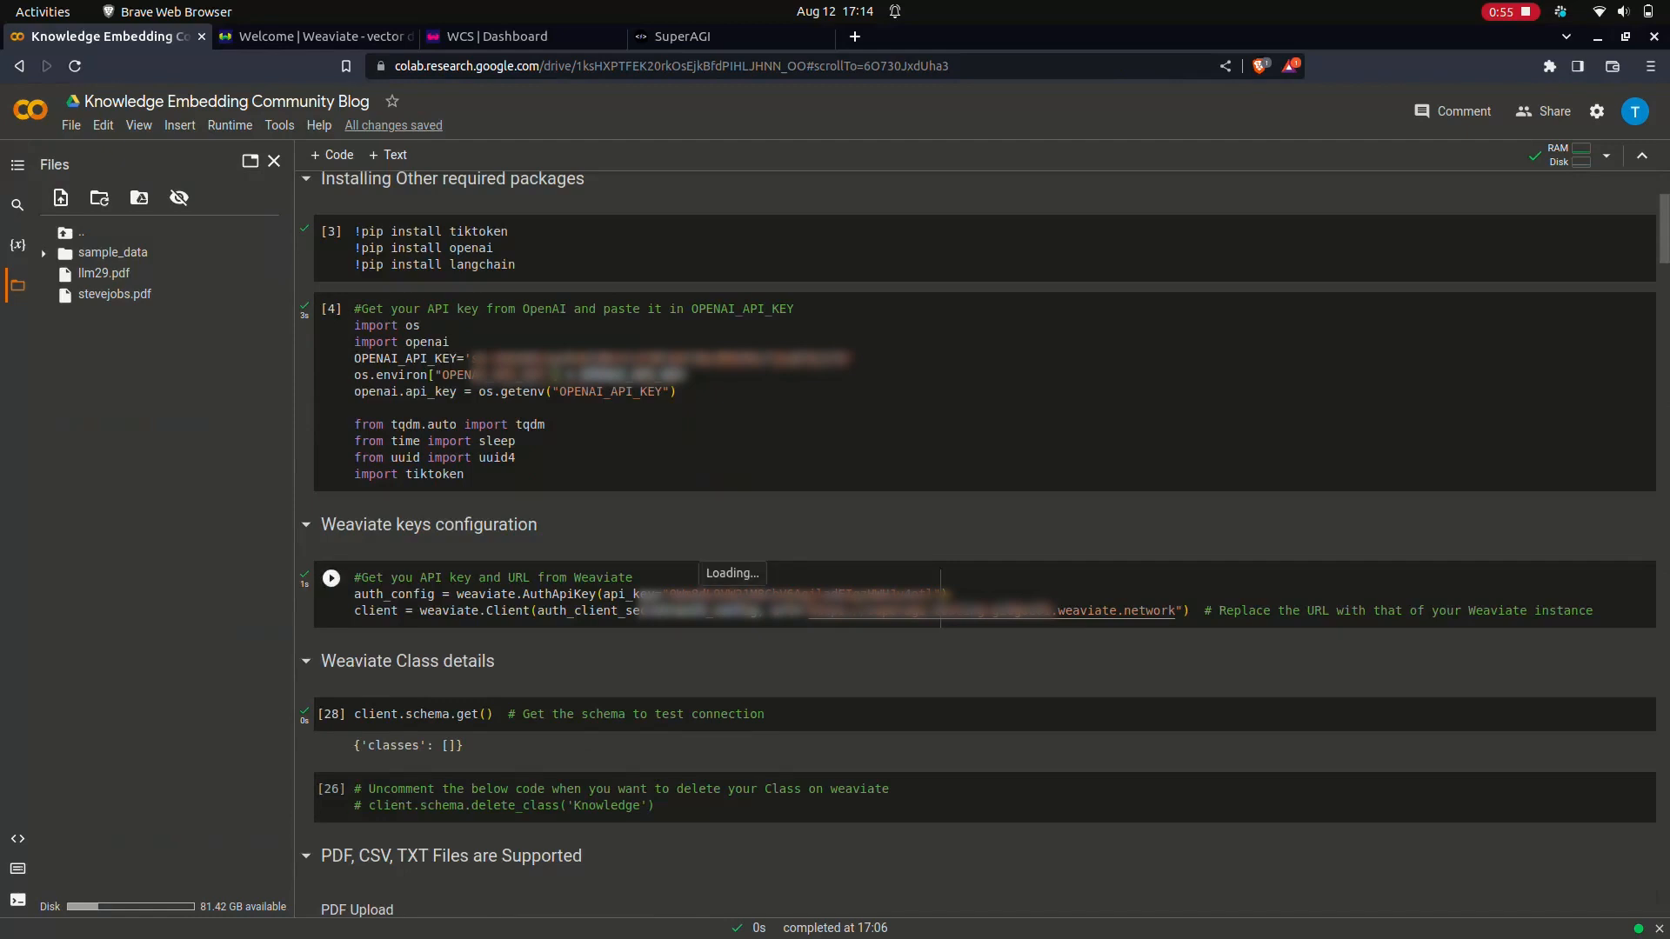
scroll(down, 3)
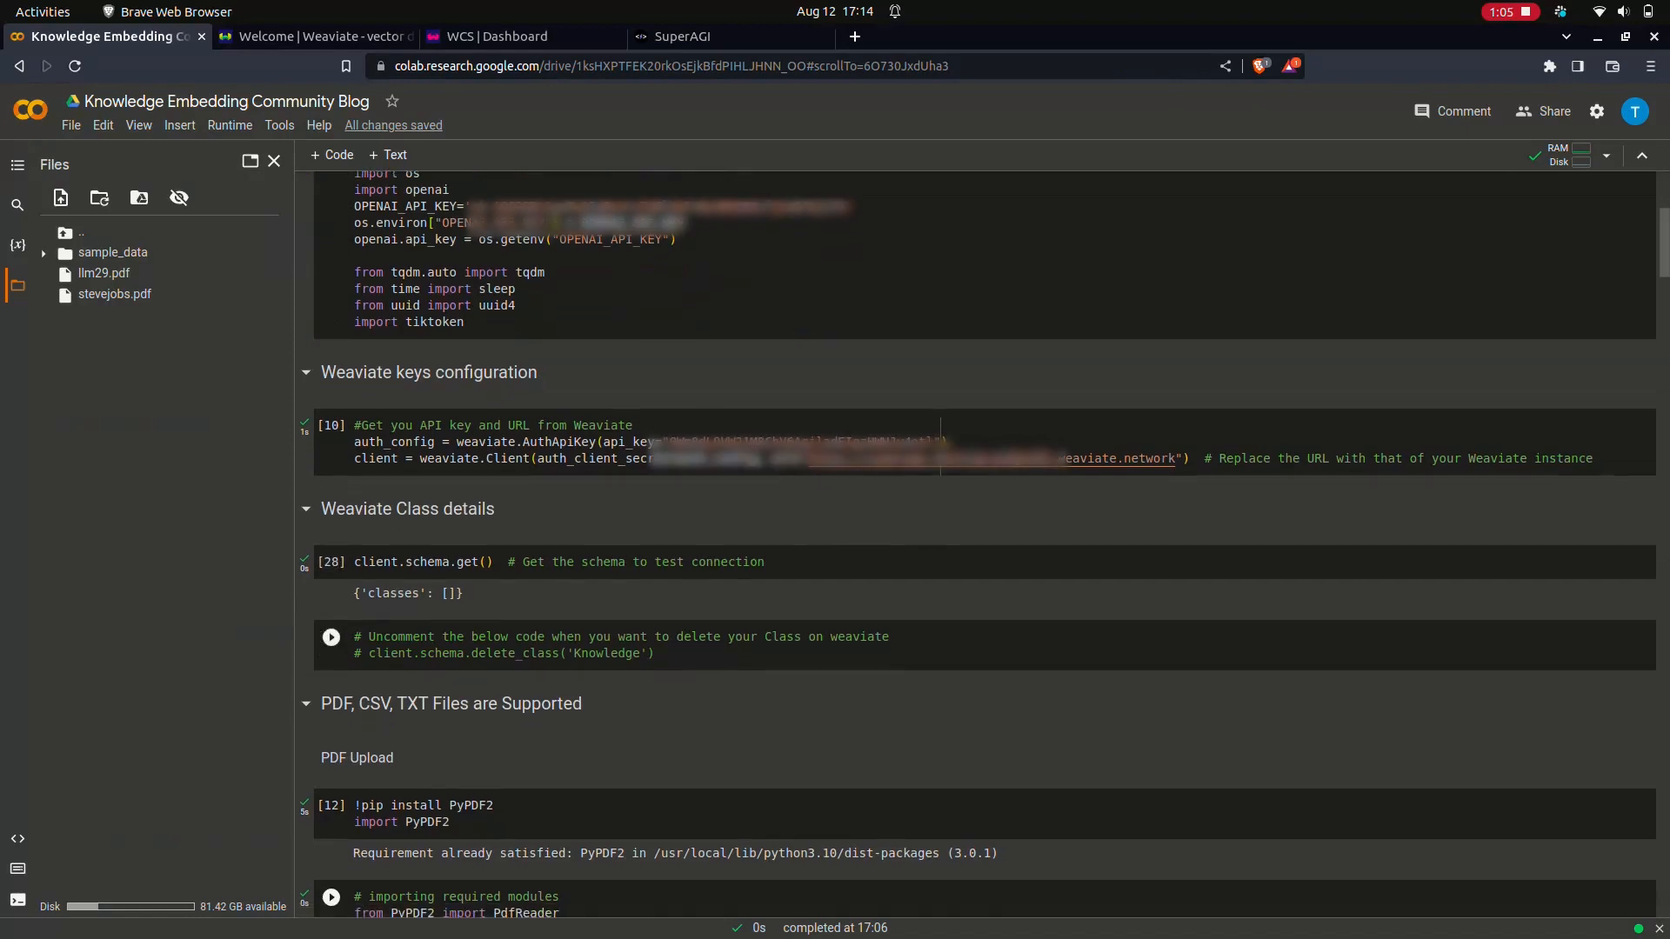
scroll(down, 3)
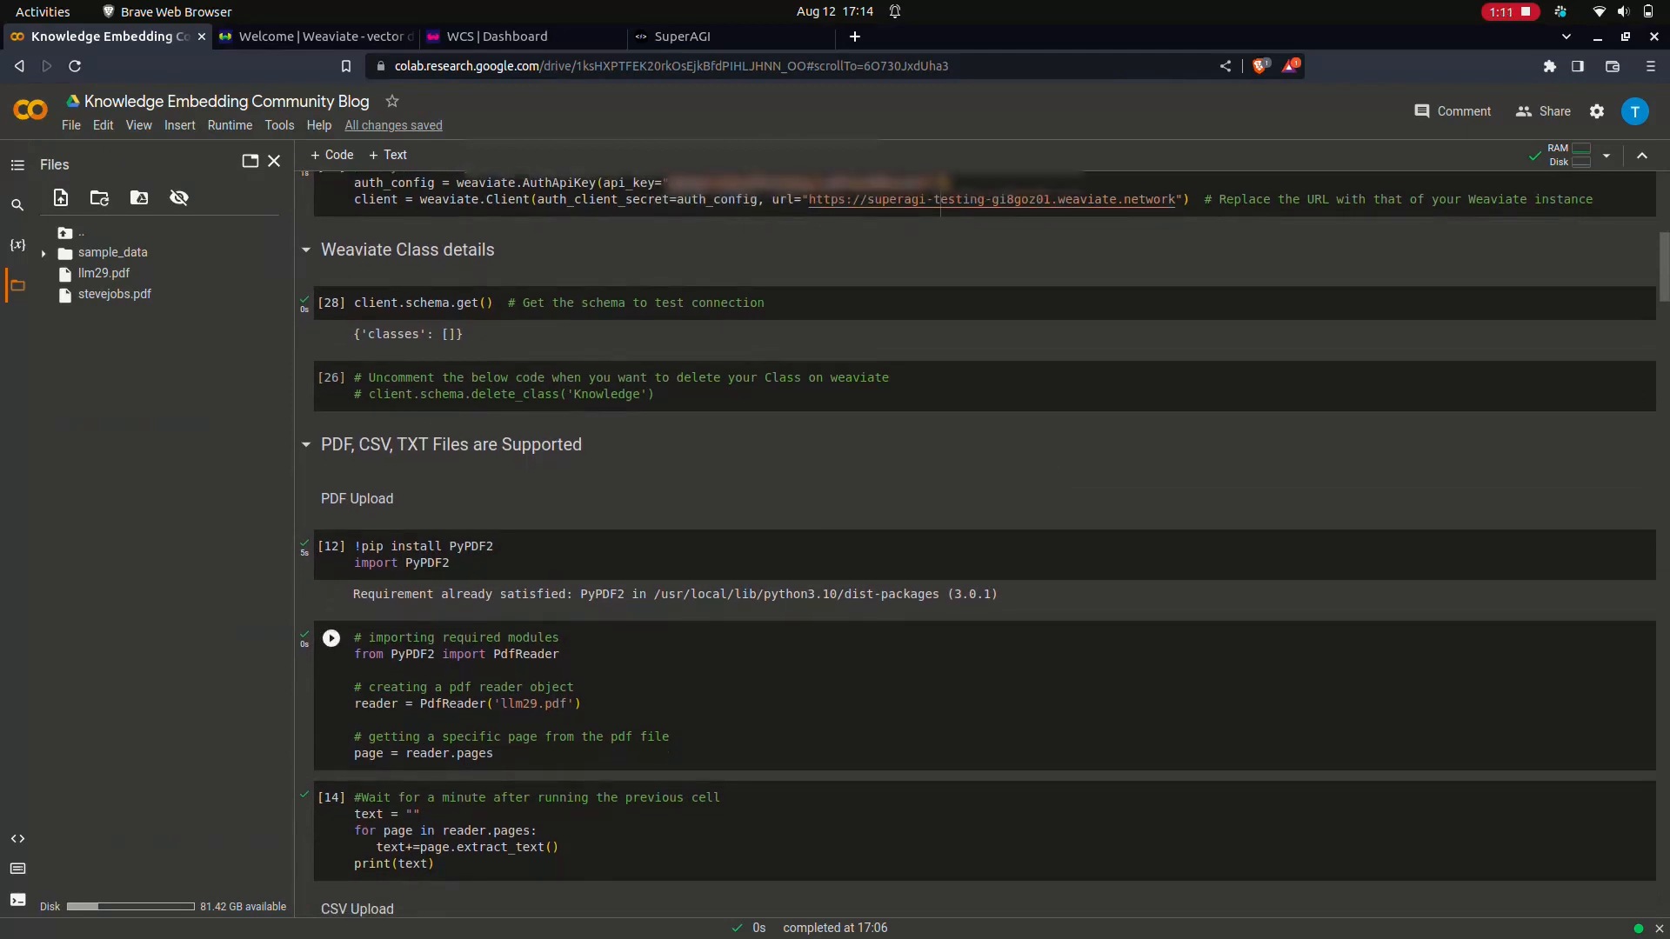
scroll(down, 3)
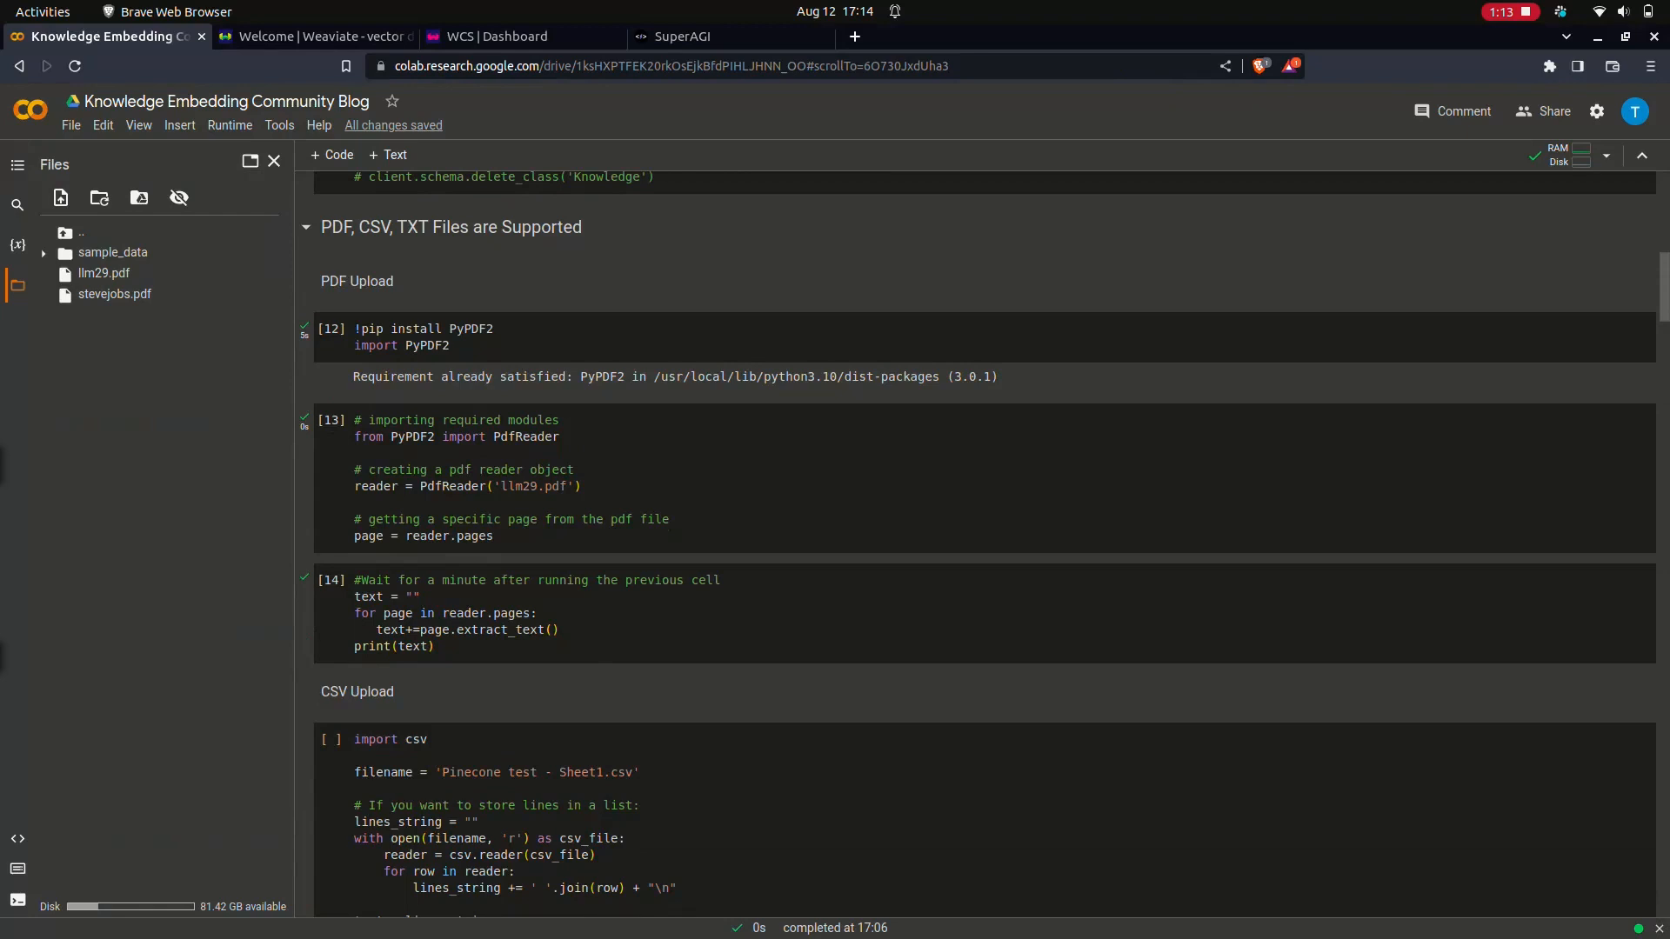
mouse_move(330, 327)
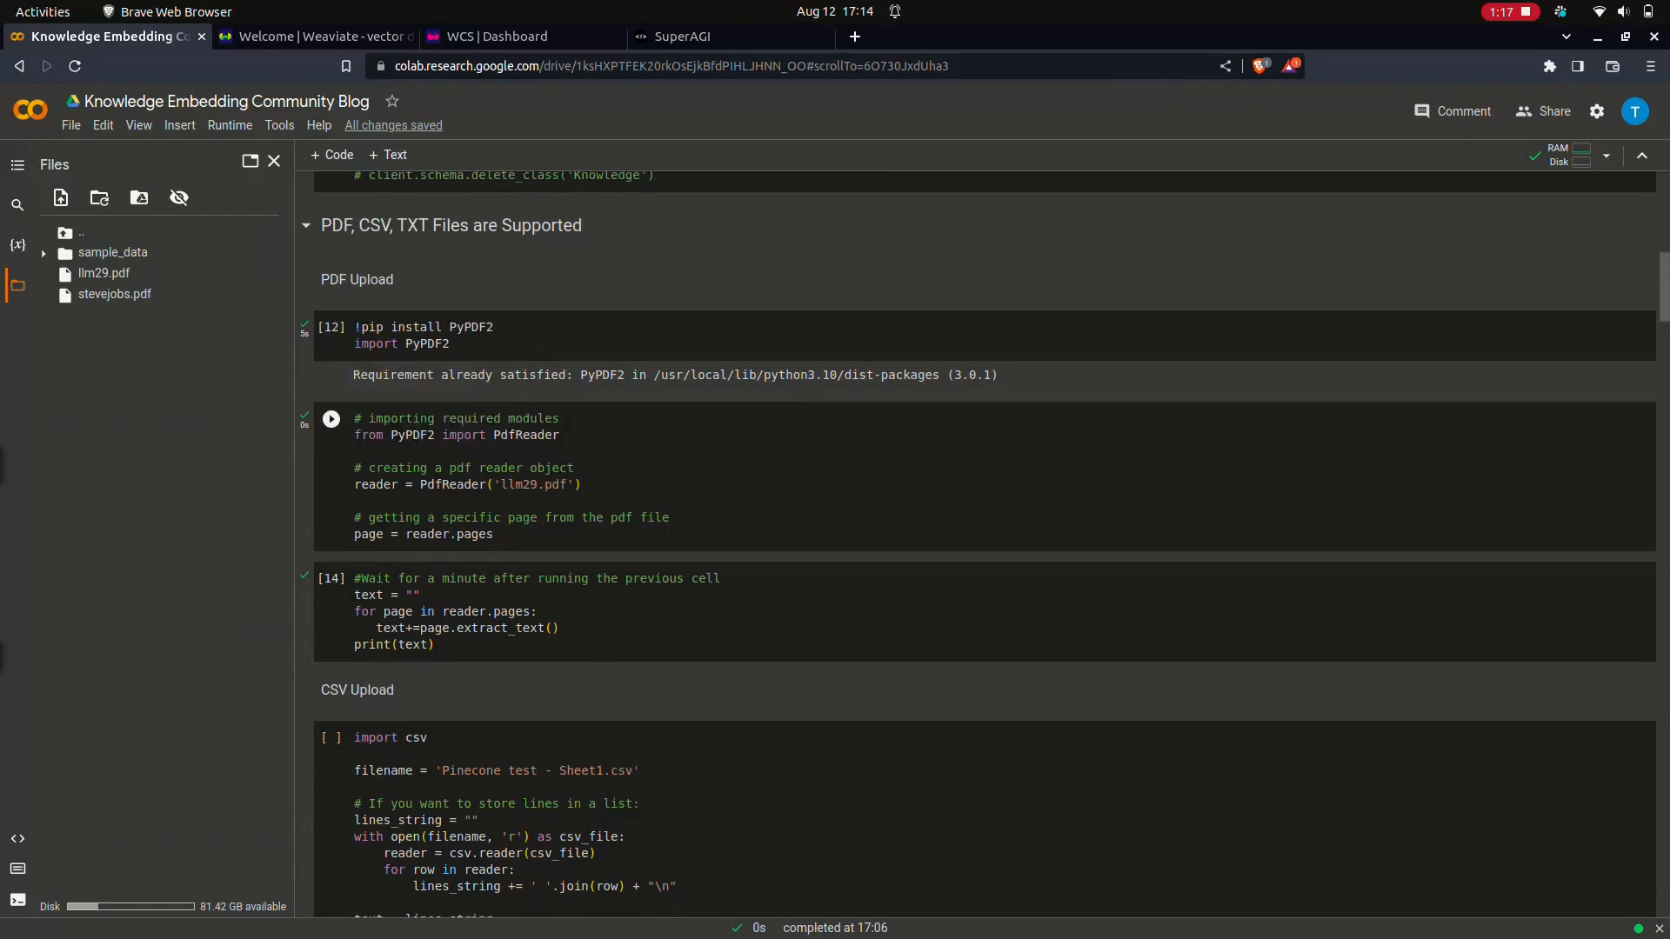
scroll(down, 3)
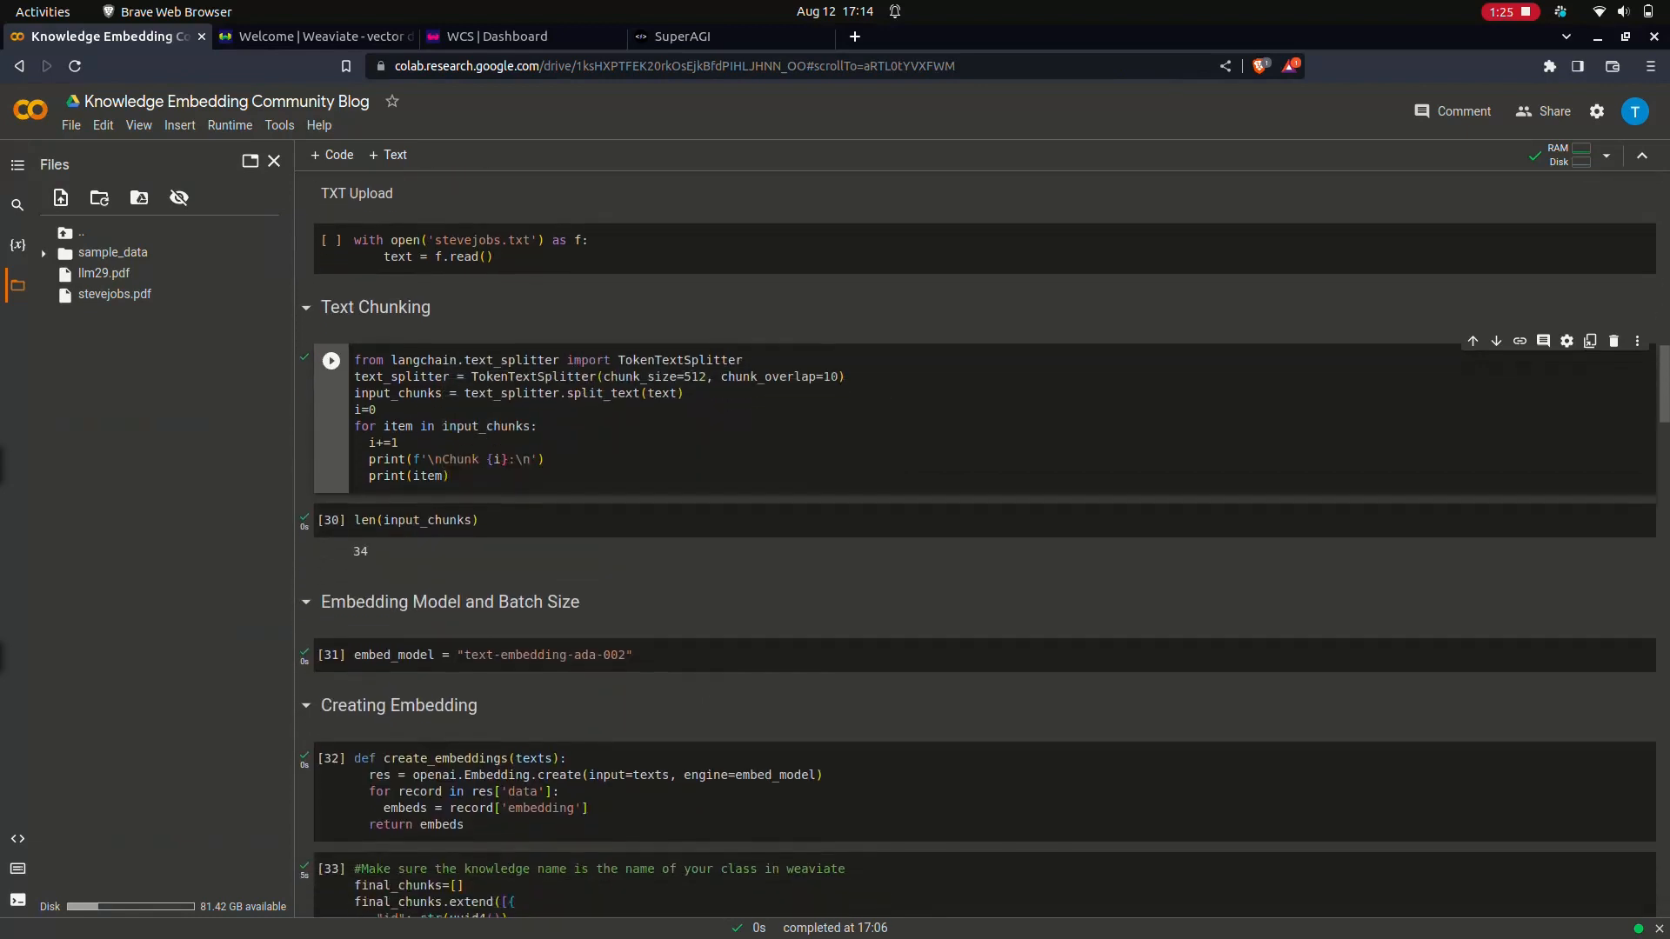
scroll(down, 3)
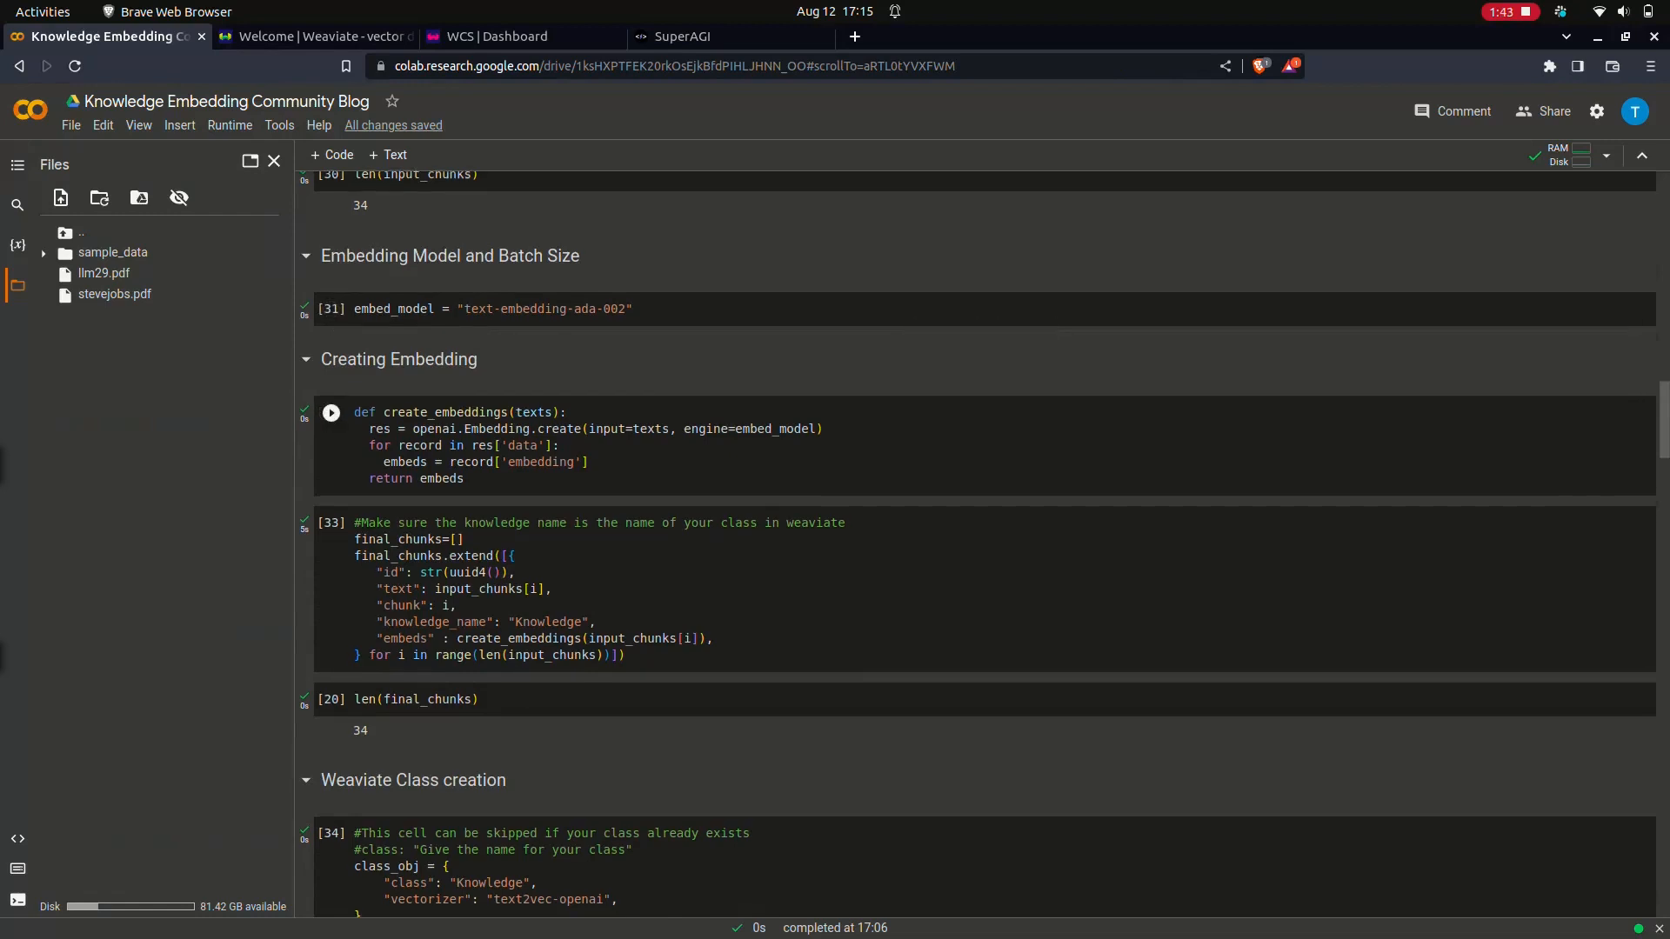
scroll(down, 3)
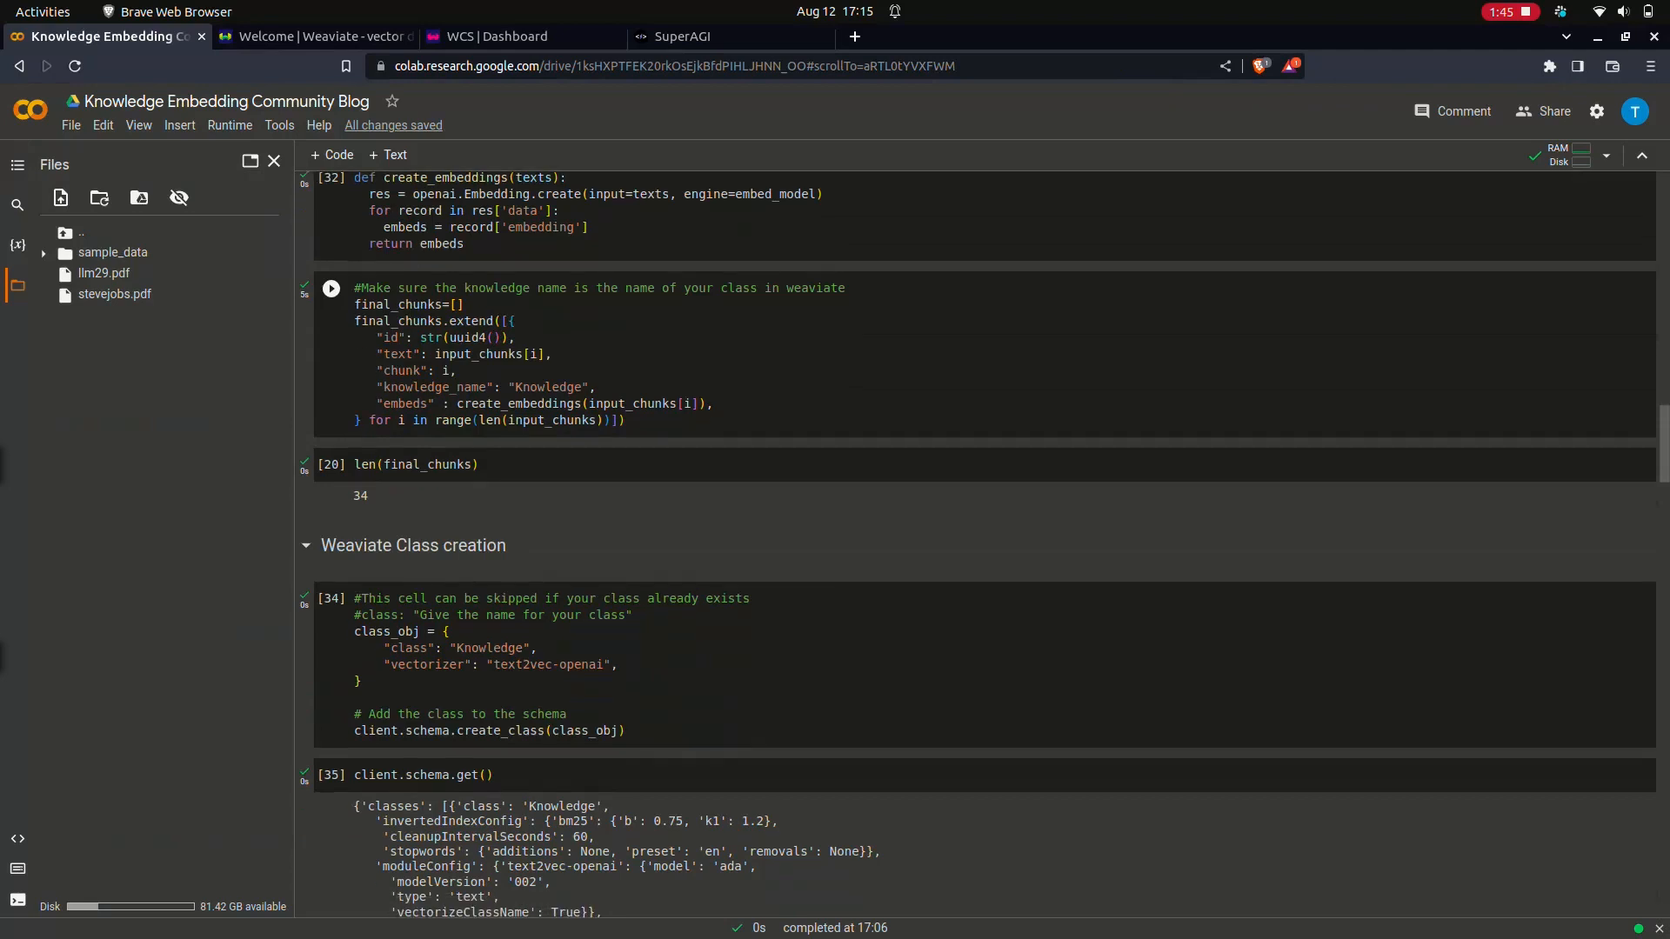
scroll(down, 3)
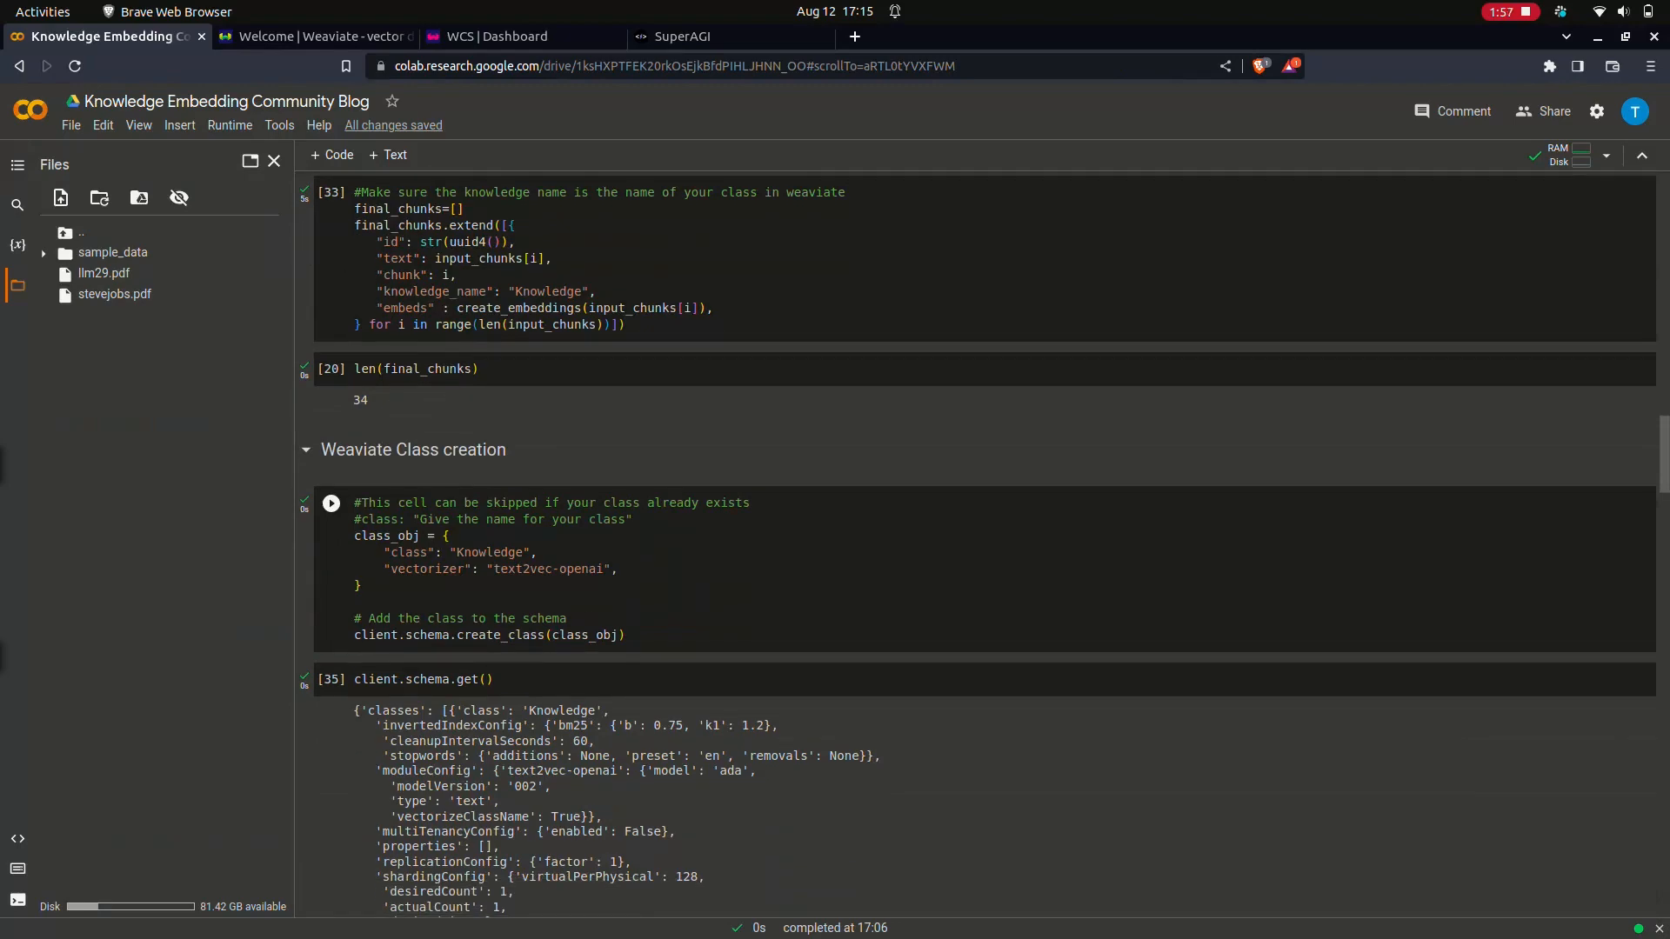
Upsert the chunks into the Knowledge class and rerun the count check showing 34 objects.
scroll(down, 3)
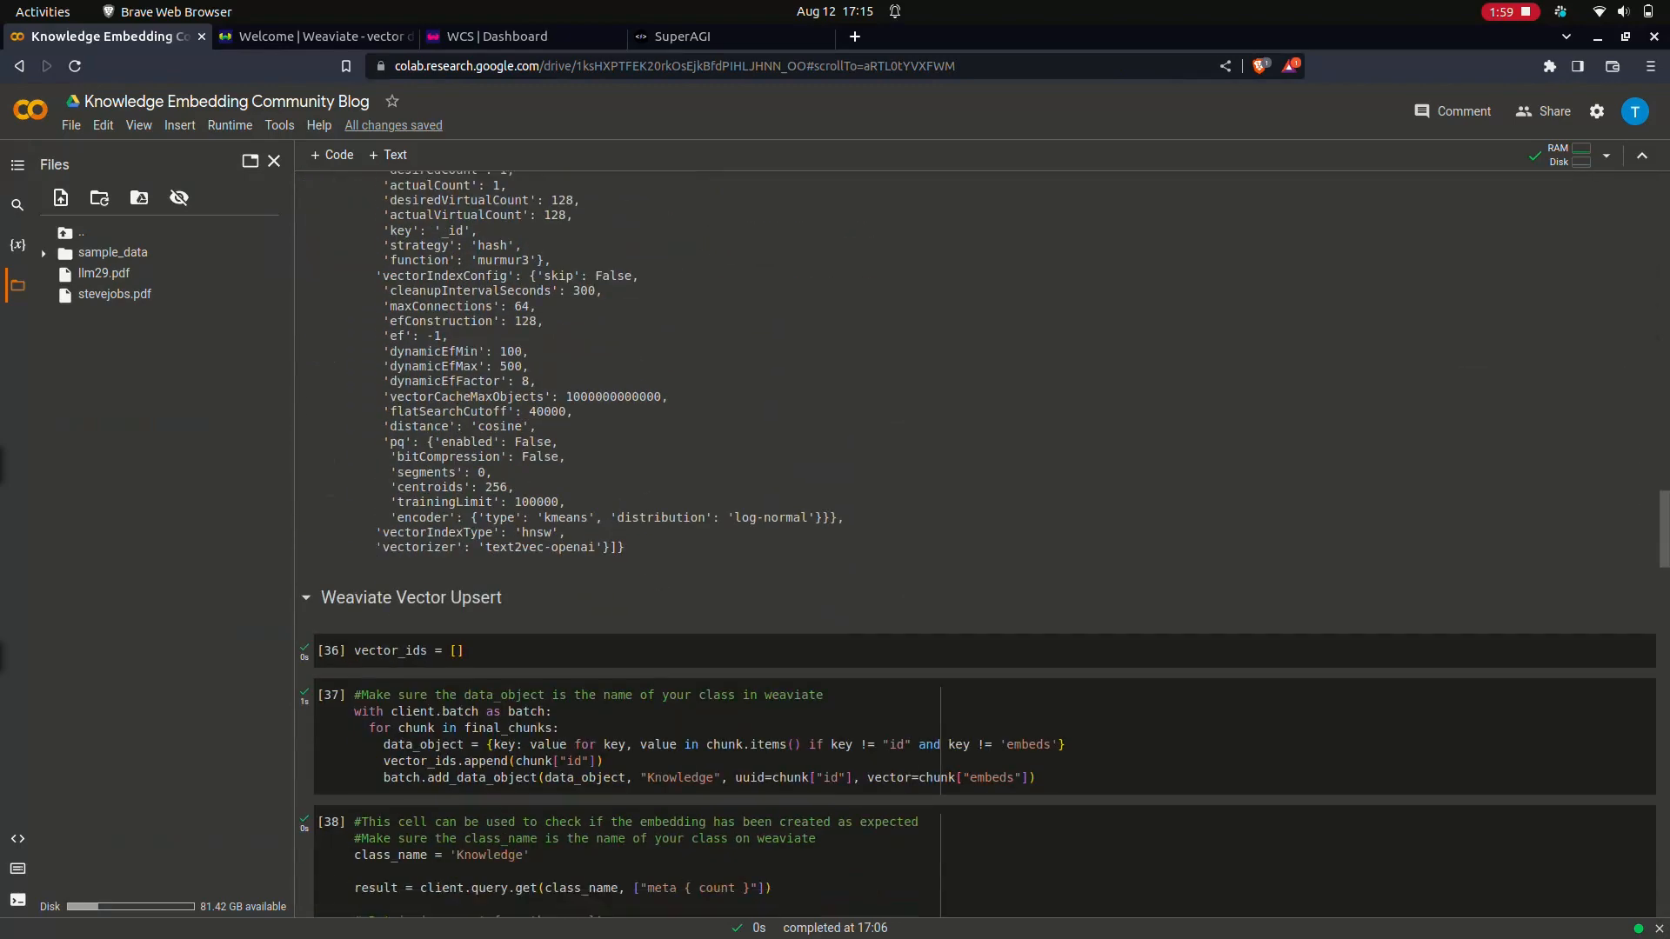
scroll(down, 3)
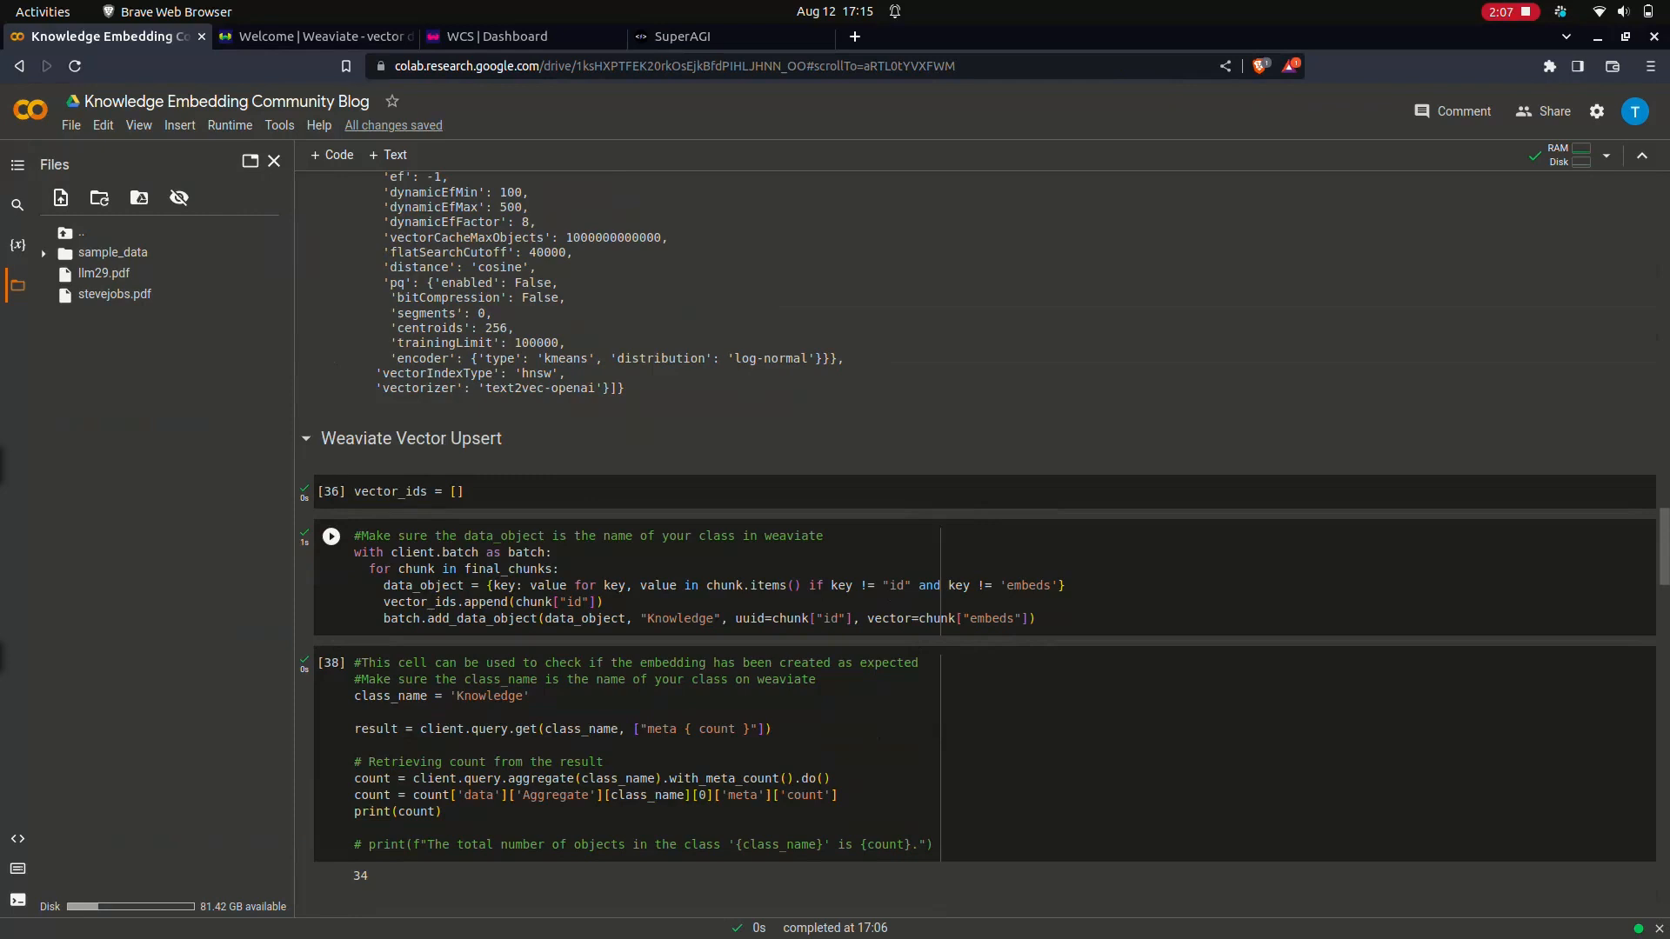
mouse_move(723, 584)
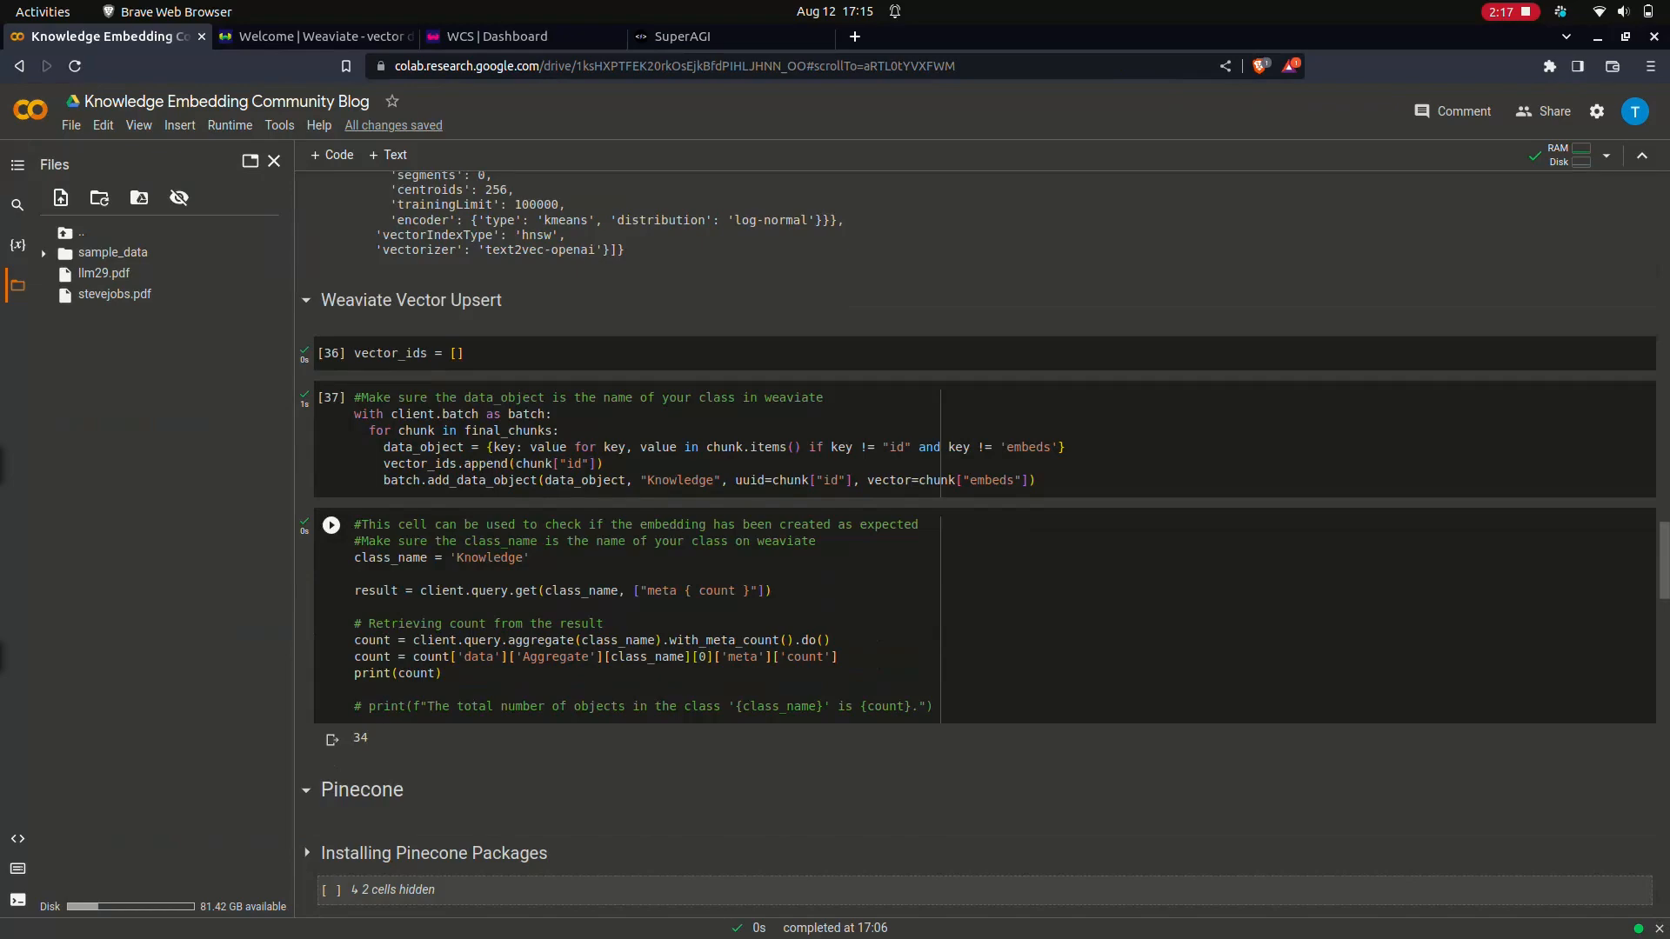
scroll(down, 3)
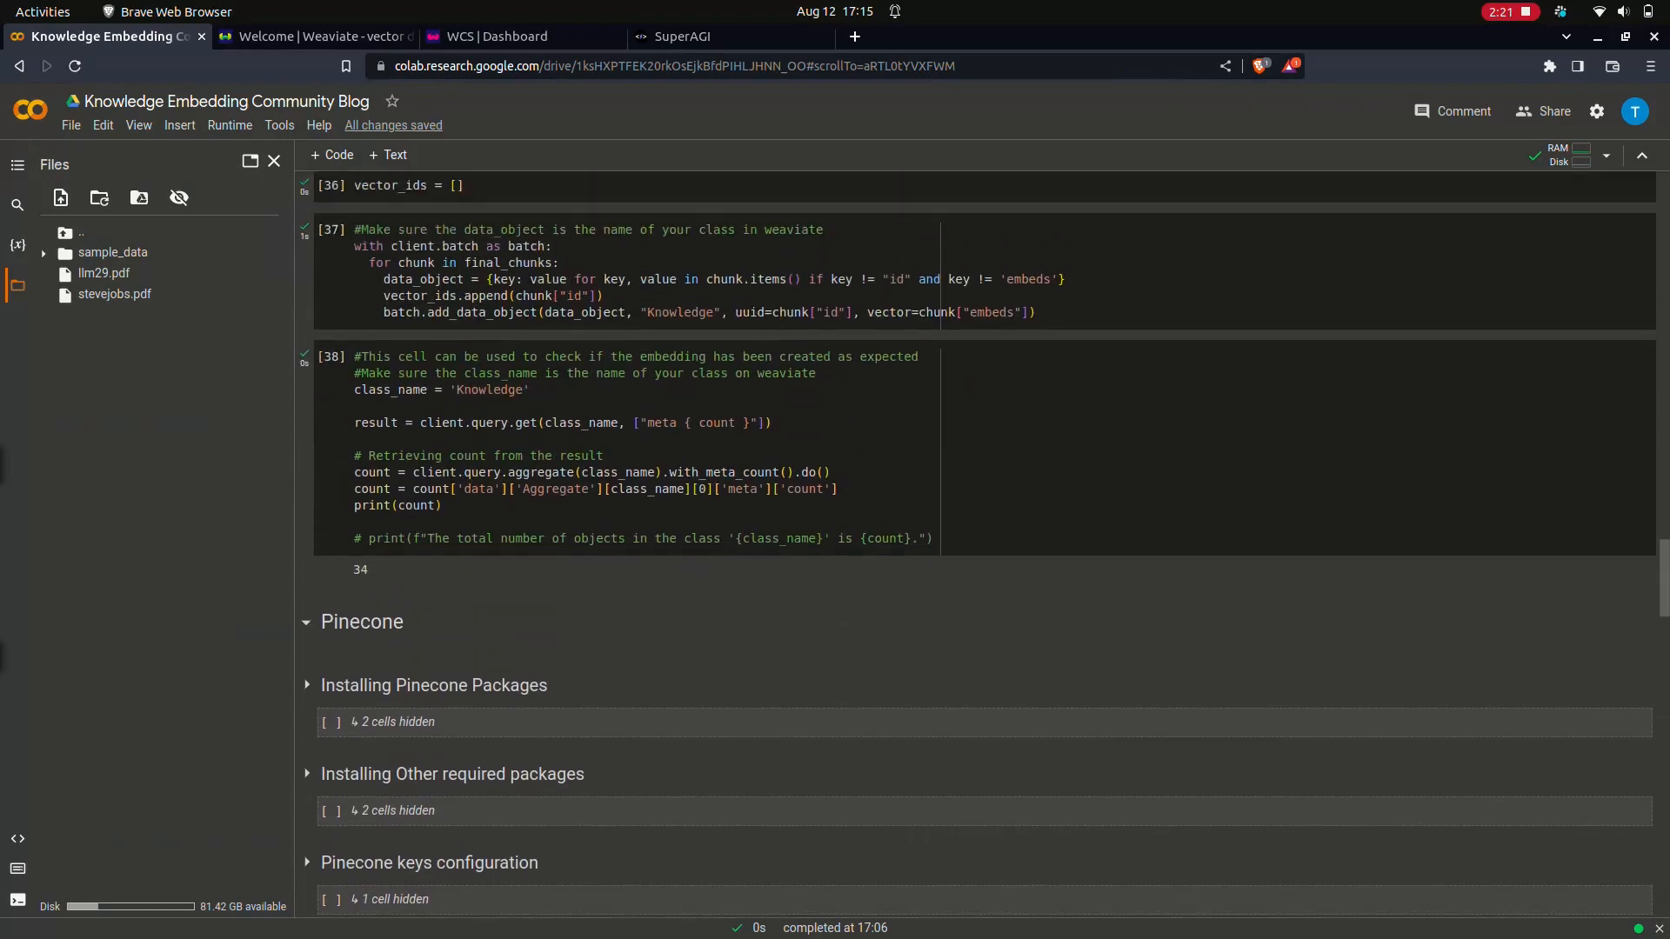
scroll(up, 3)
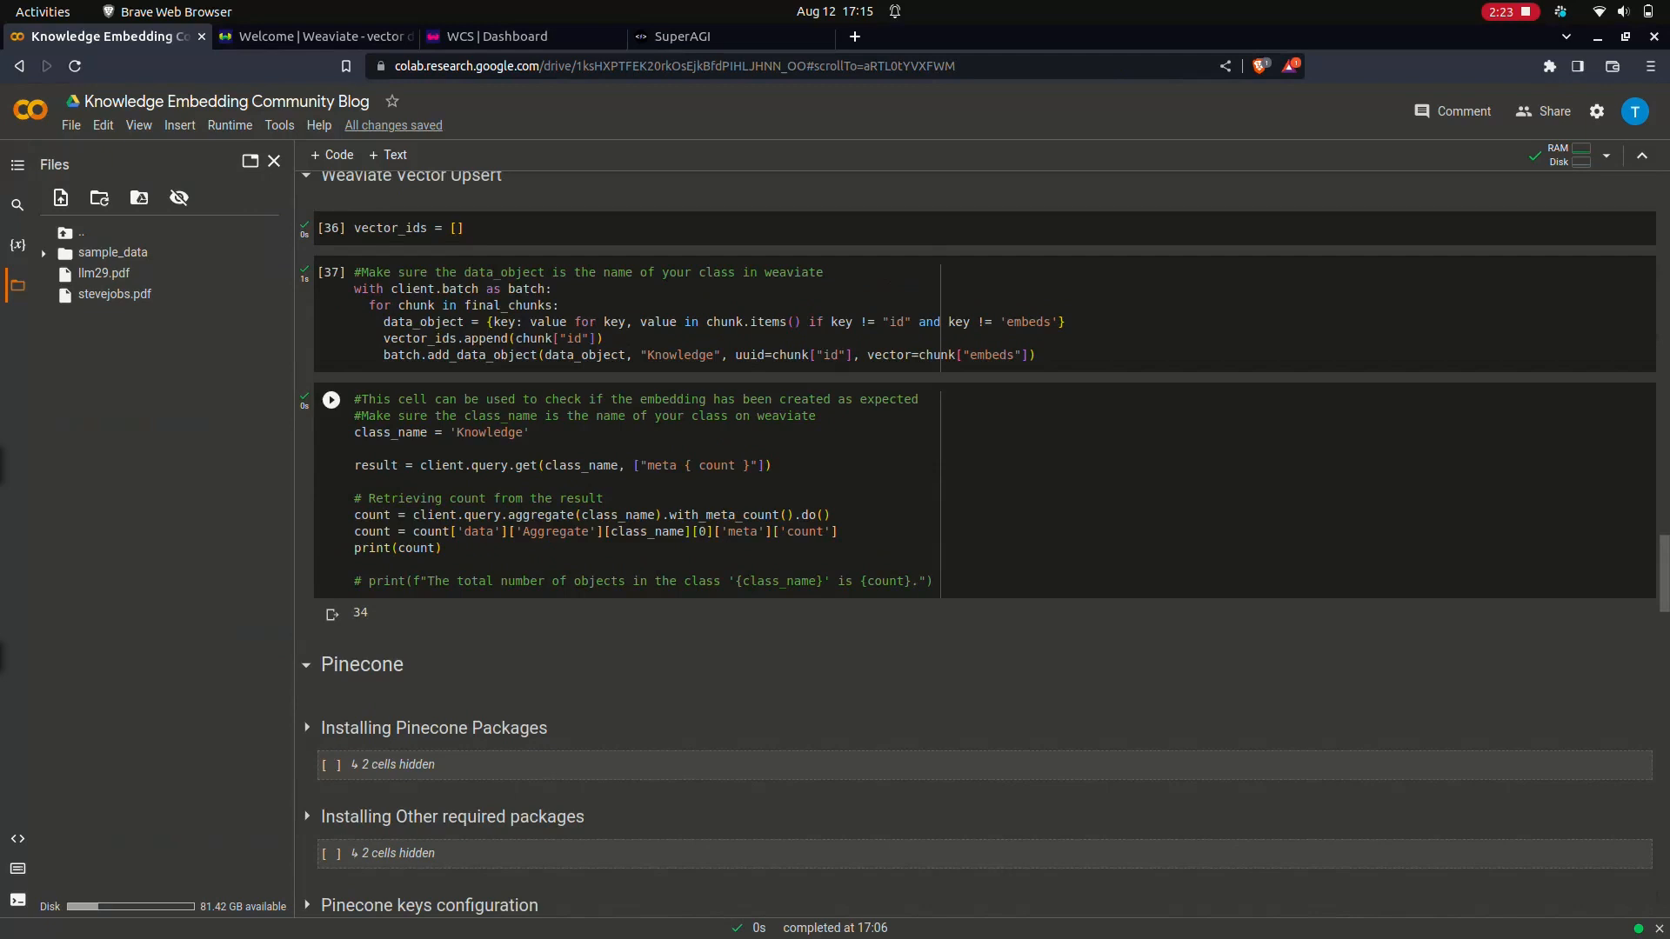
click(682, 37)
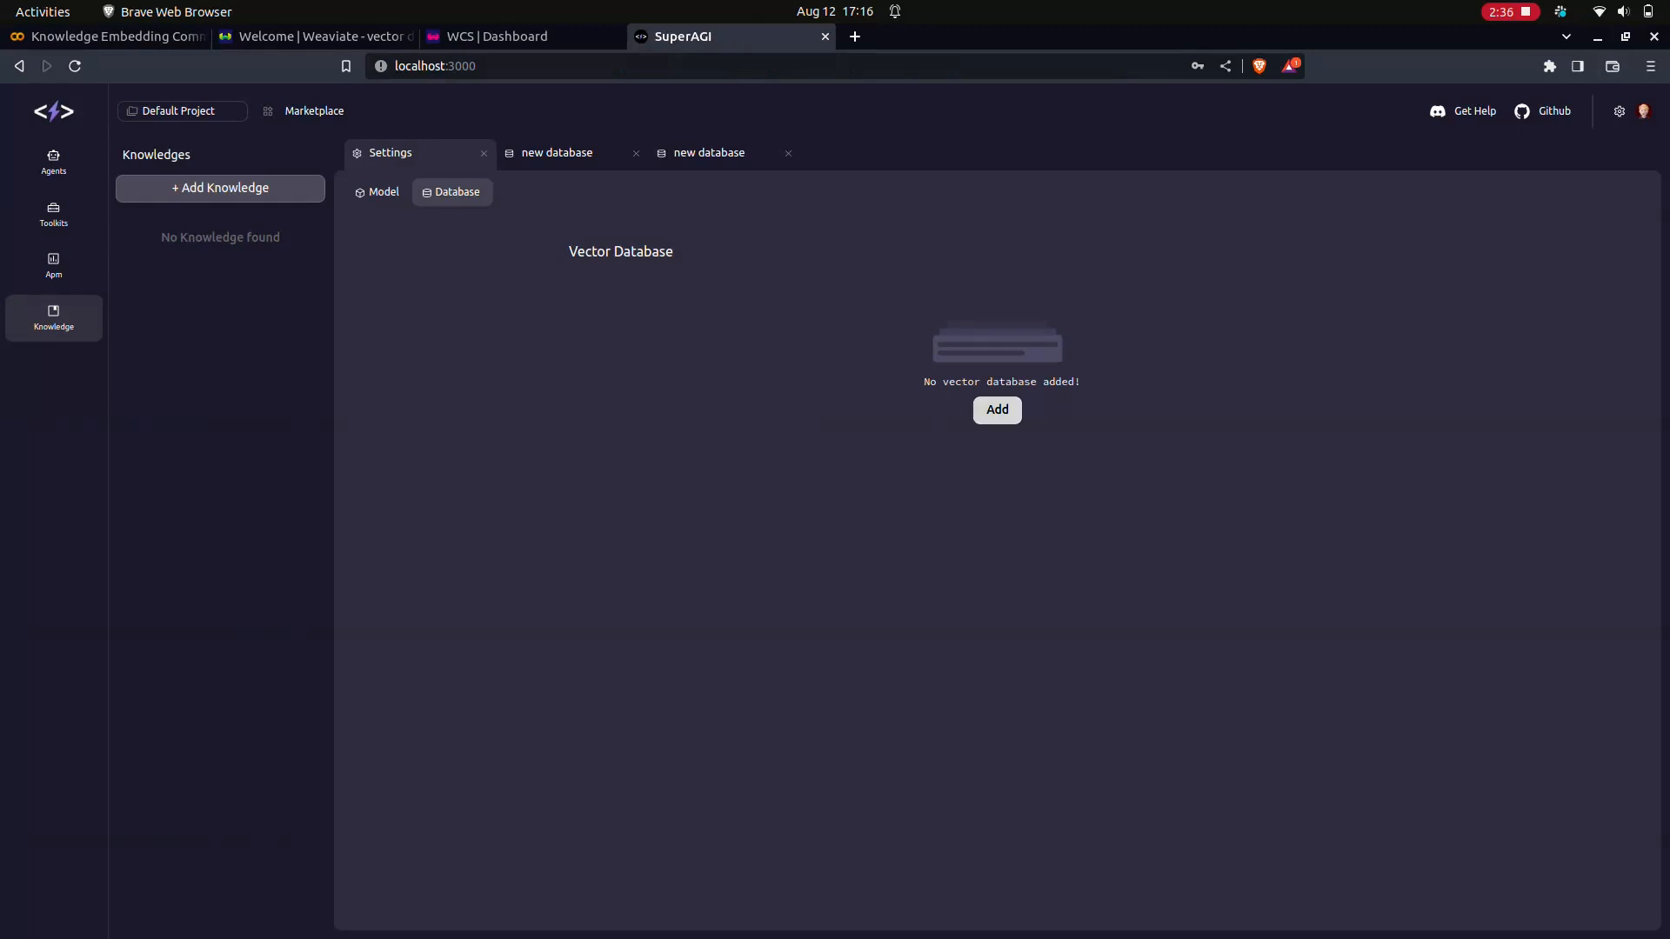
Add a new vector database connection and choose Weaviate as its type.
click(995, 410)
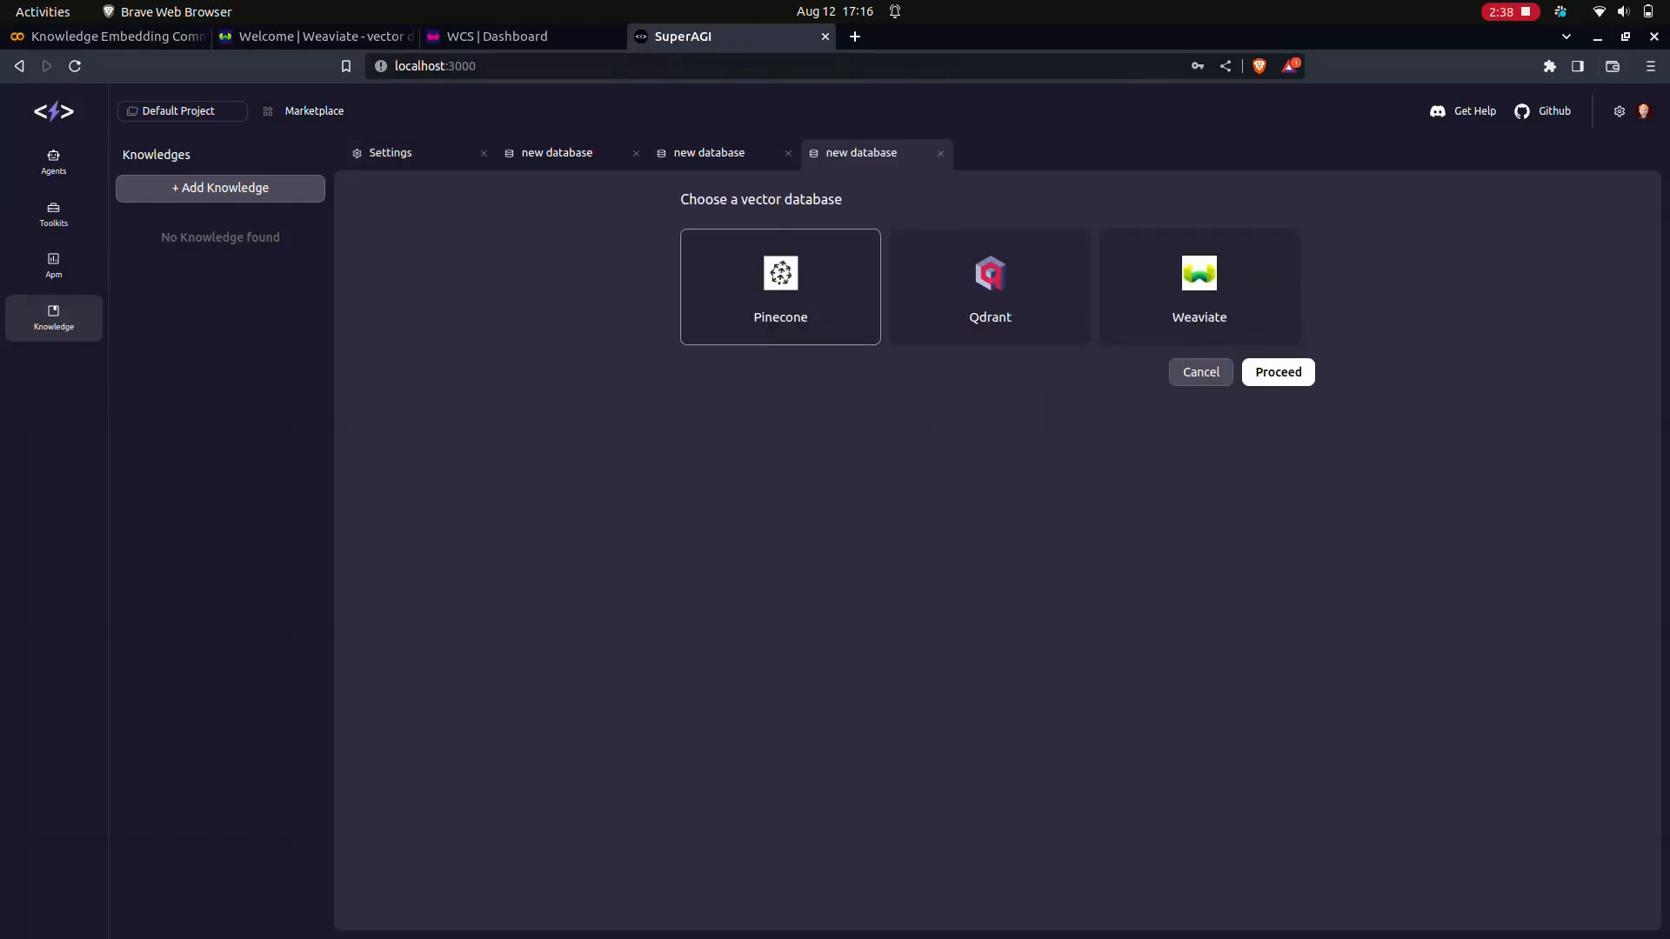
click(1199, 285)
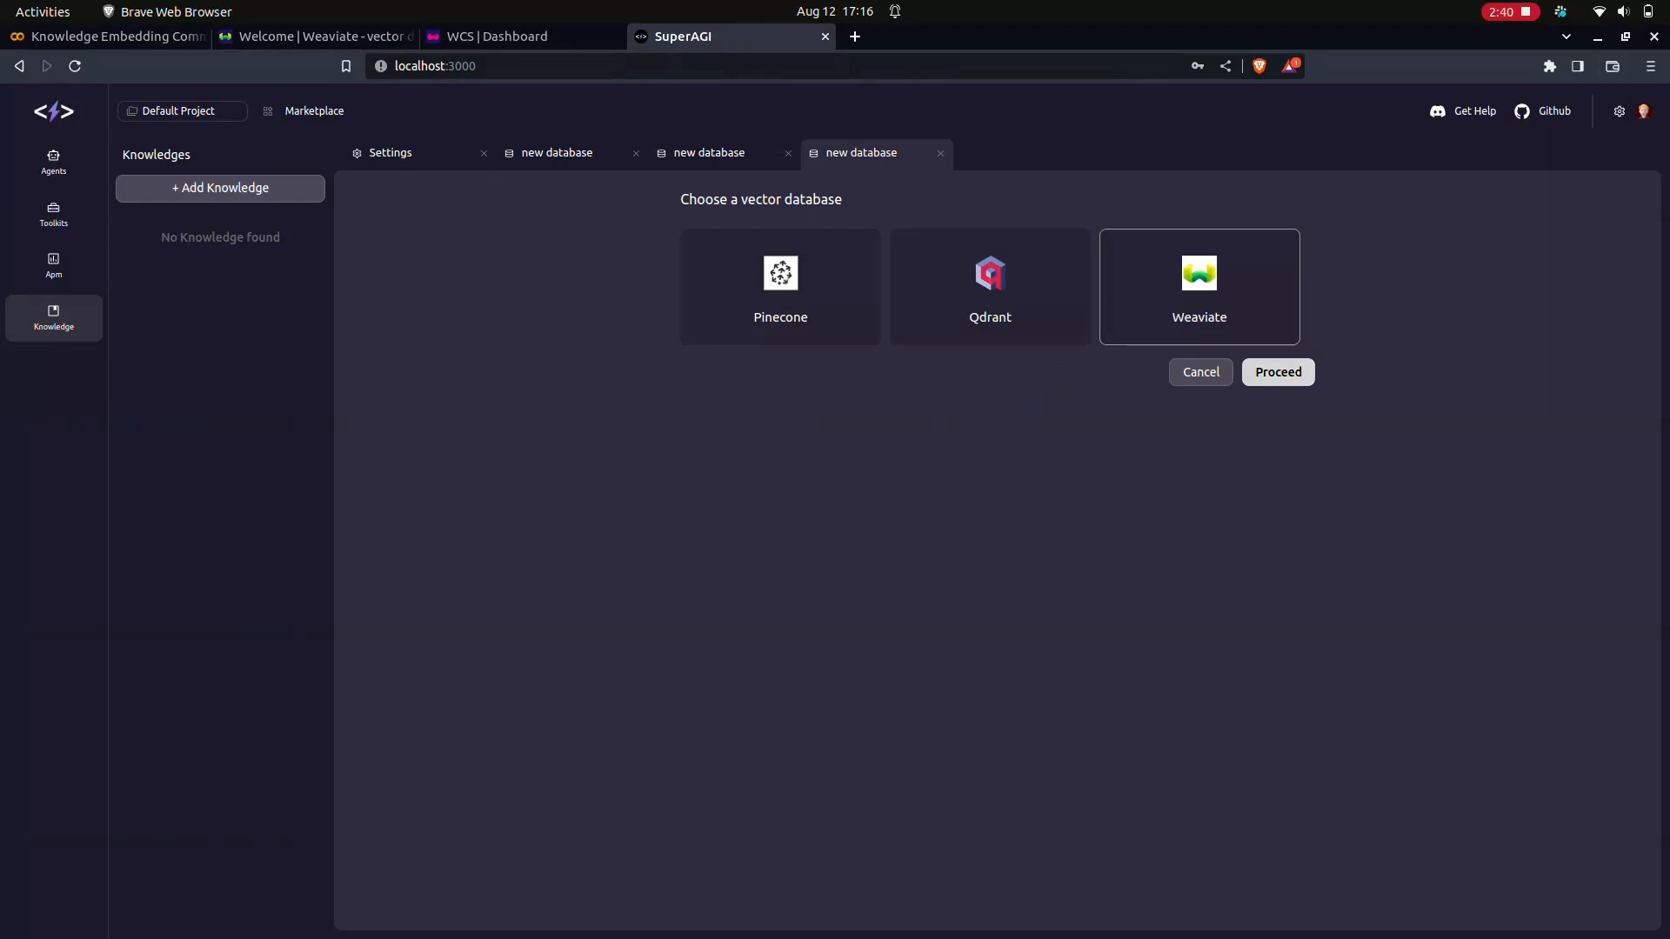
click(1276, 373)
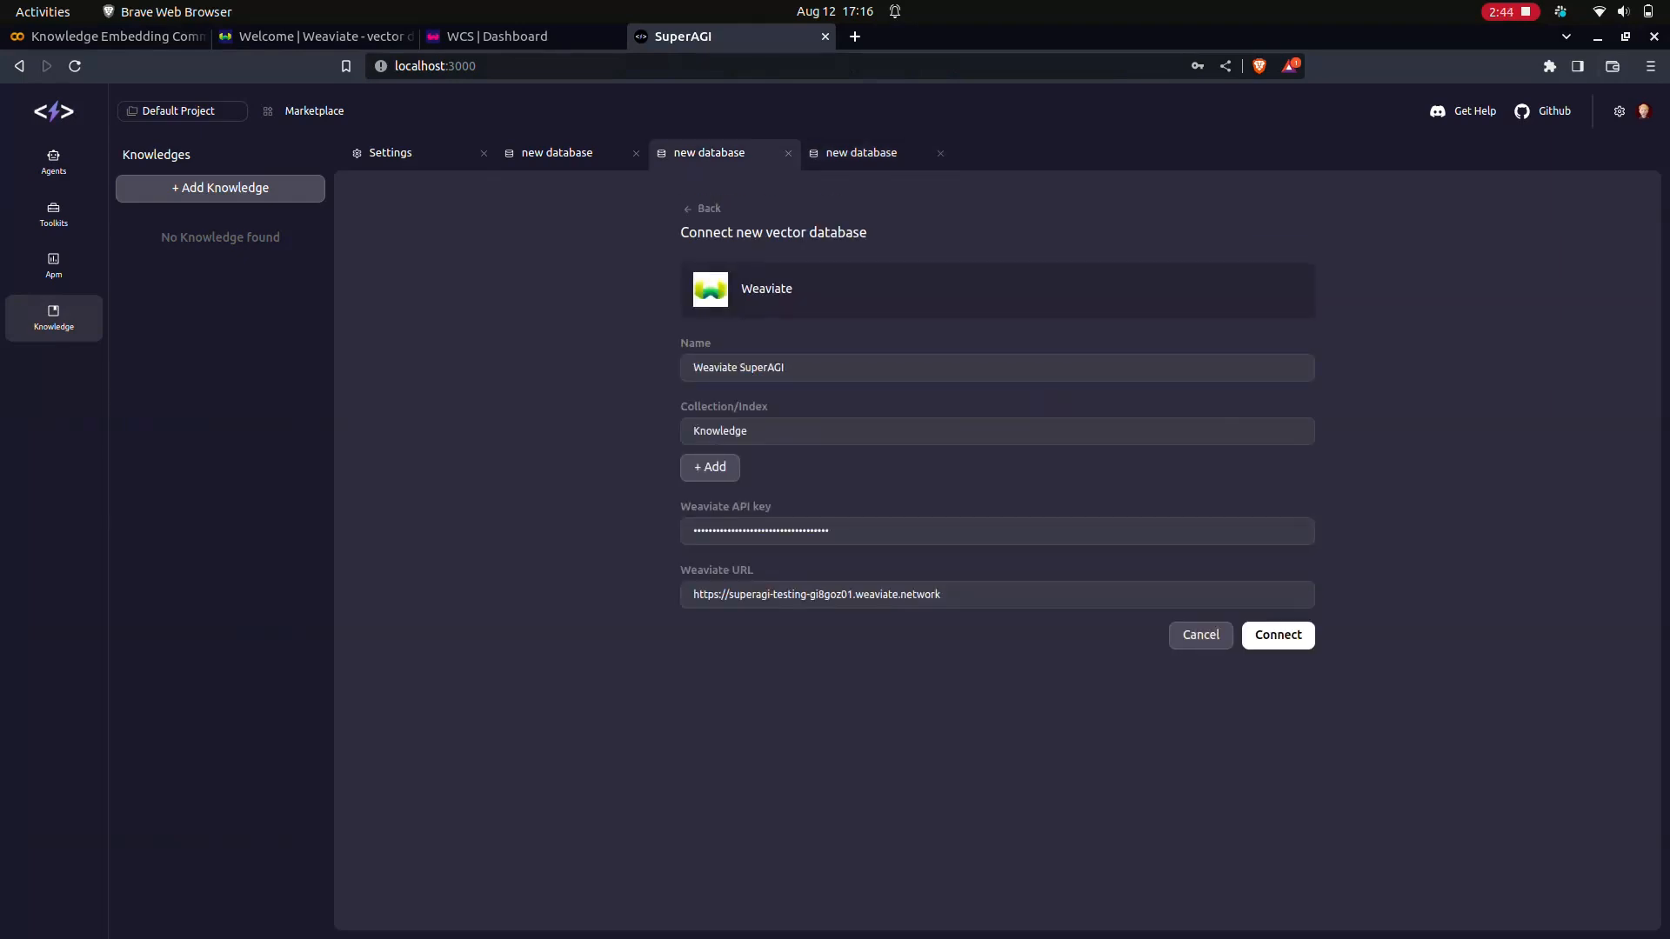
Connect the 'Weaviate SuperAGI' database with the Knowledge collection and start a new knowledge entry.
click(937, 153)
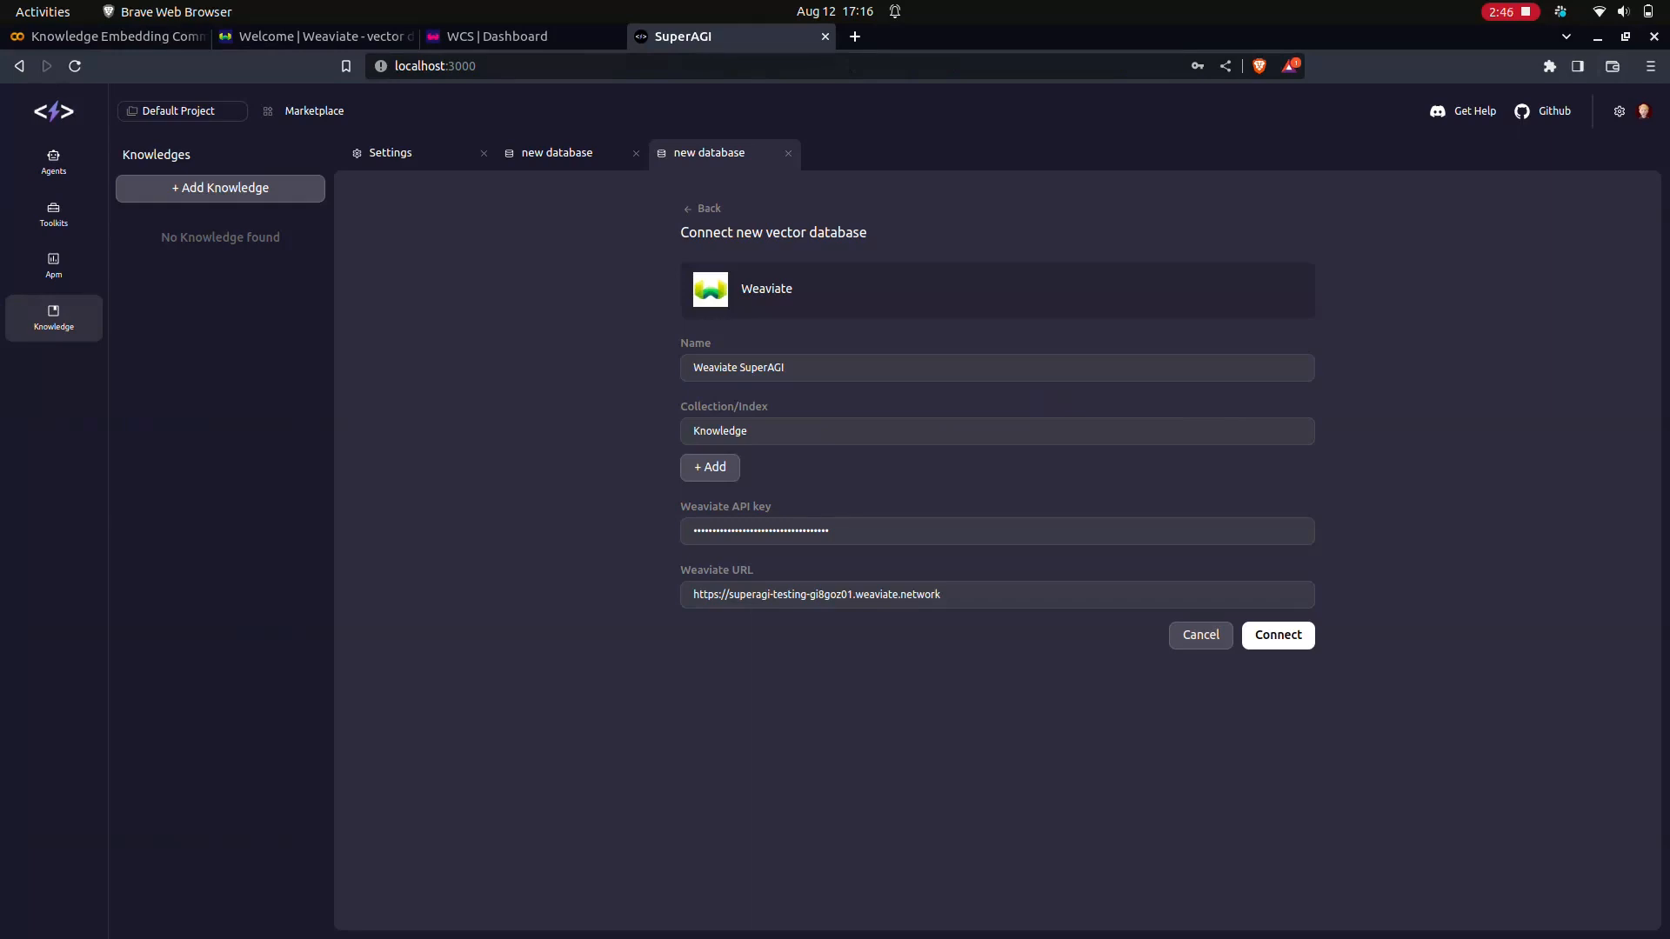
click(1277, 635)
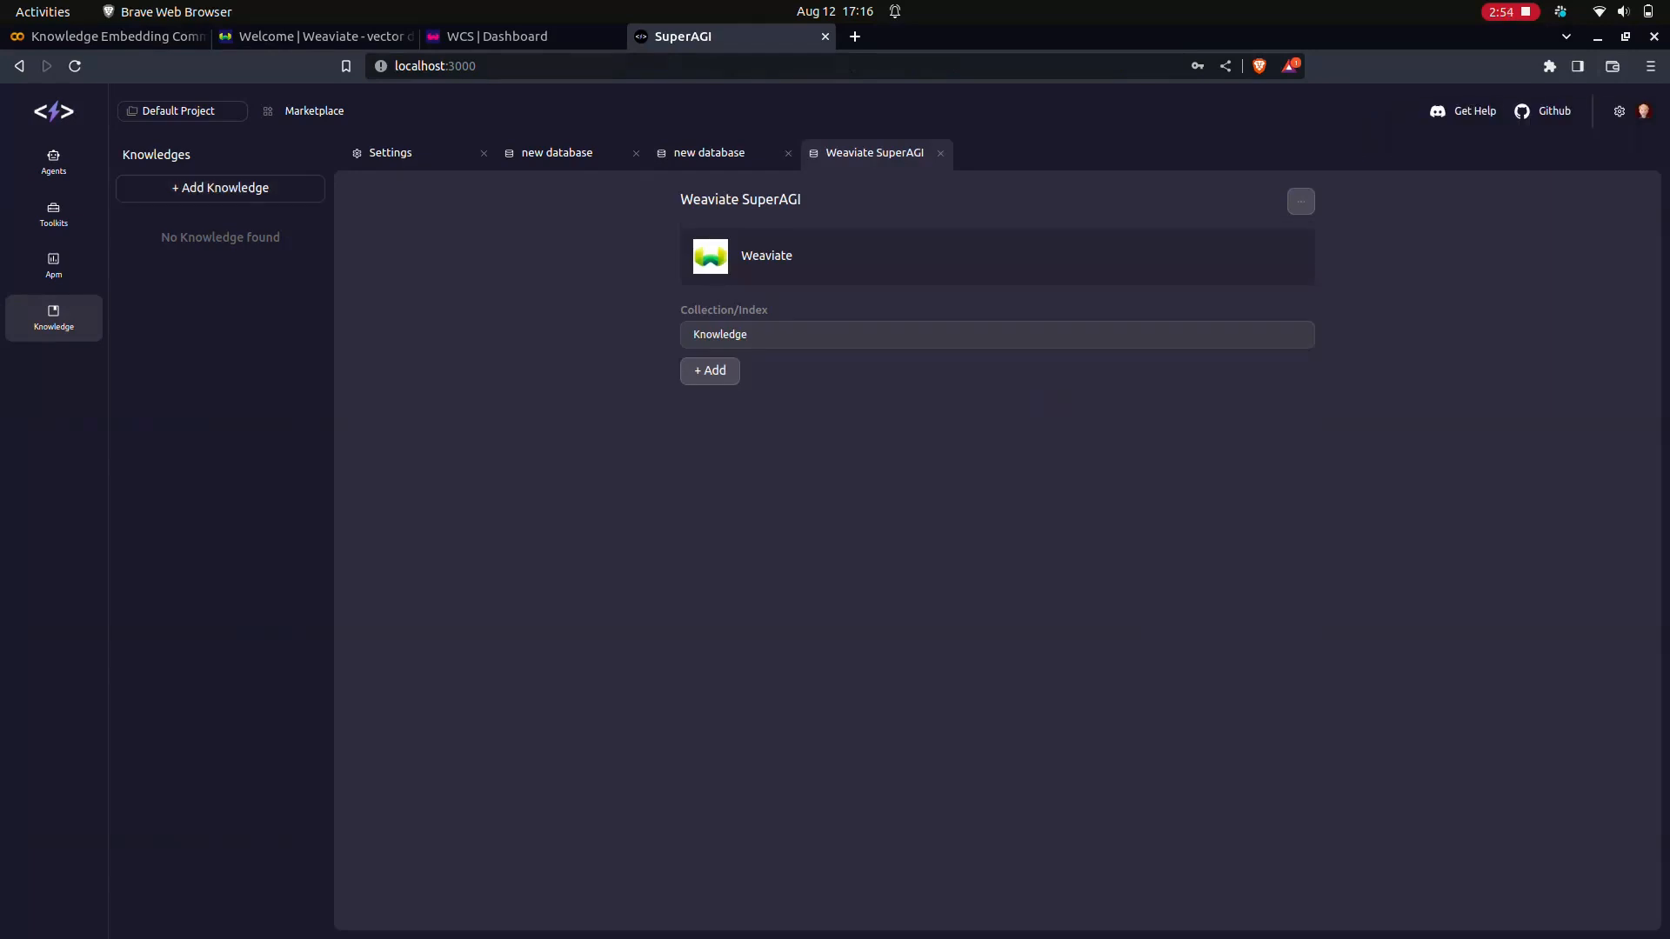
click(220, 187)
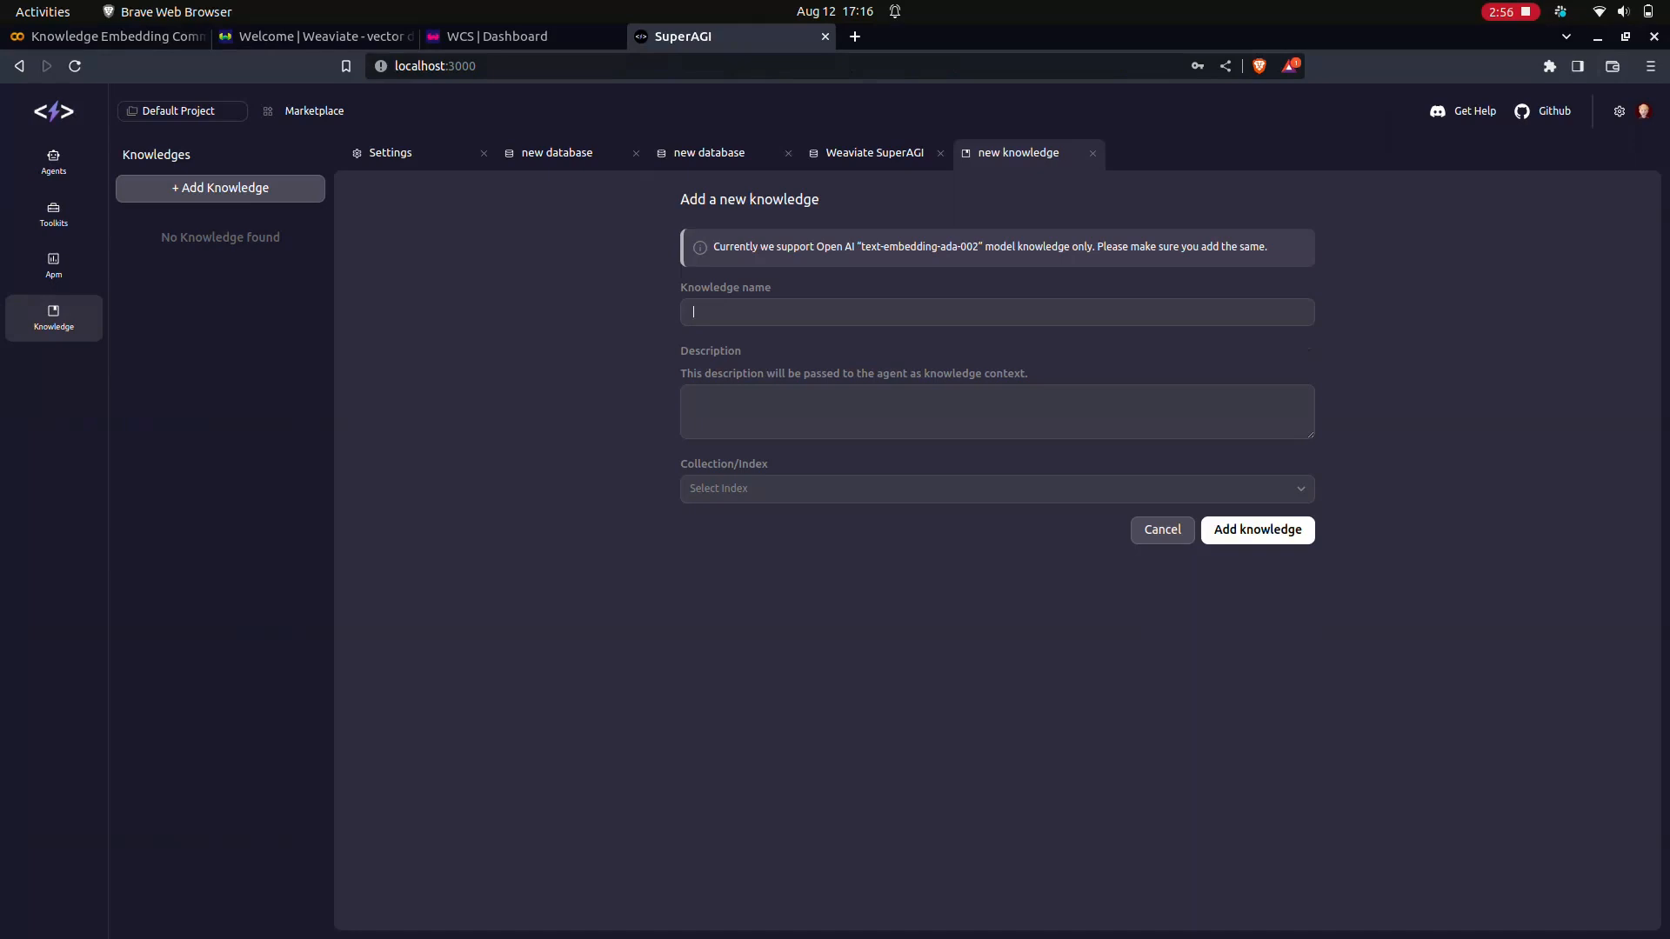
Name the knowledge 'Knowledge' and describe it as custom knowledge created by weaviate.
text(Knowledge)
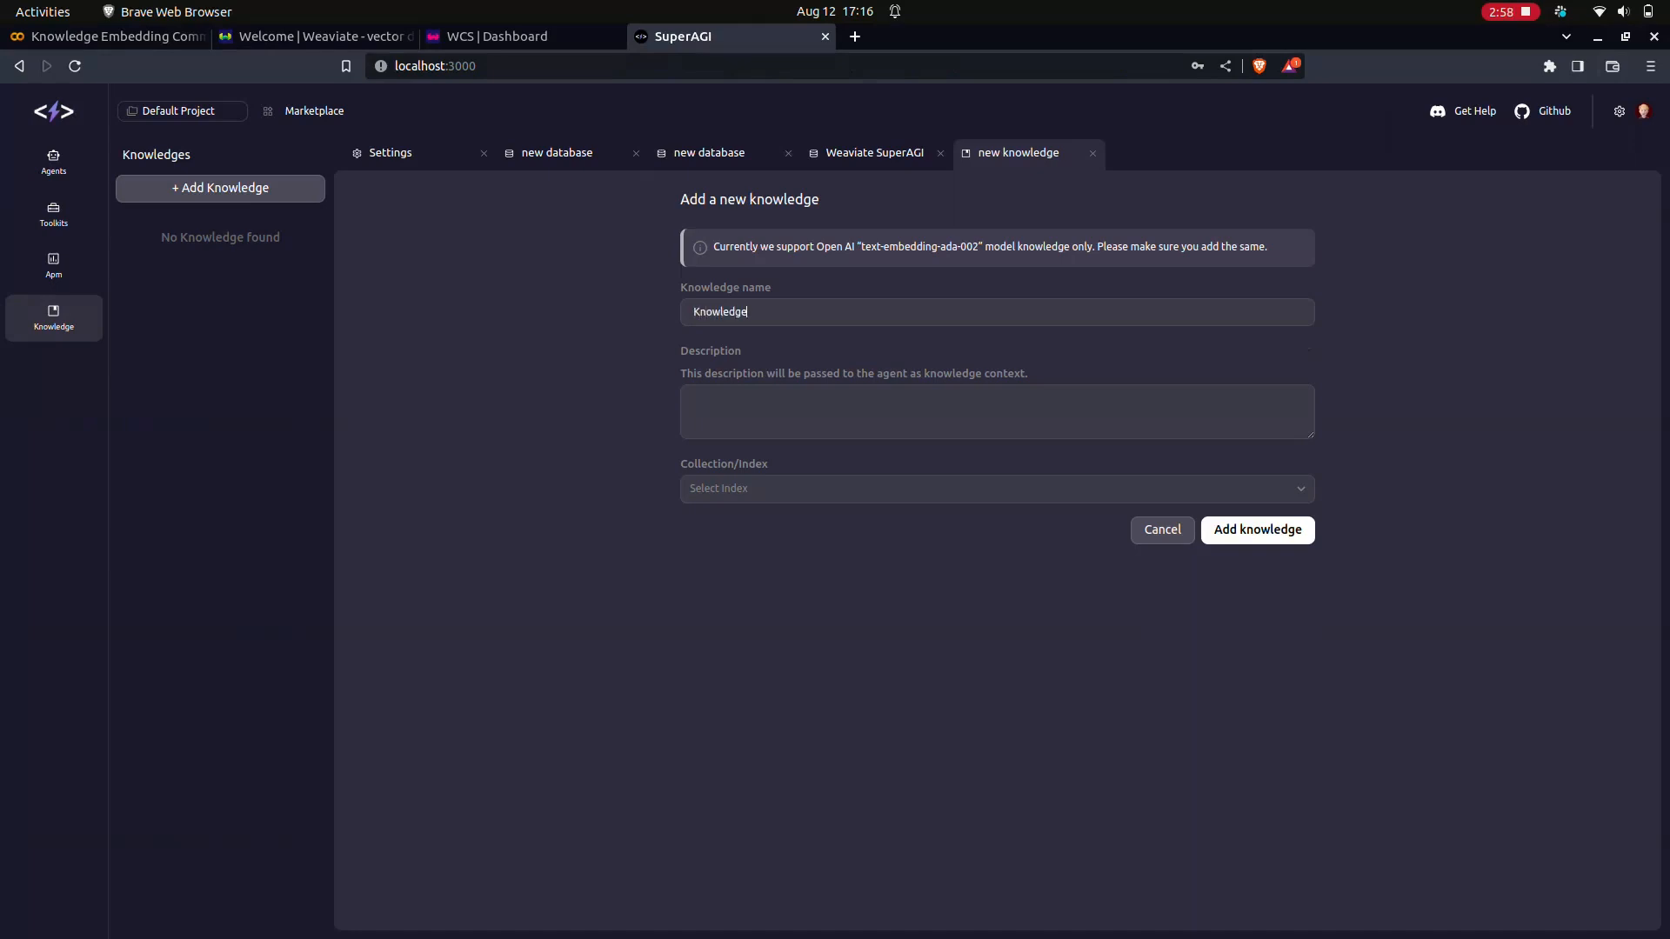
text(Custom knowledge)
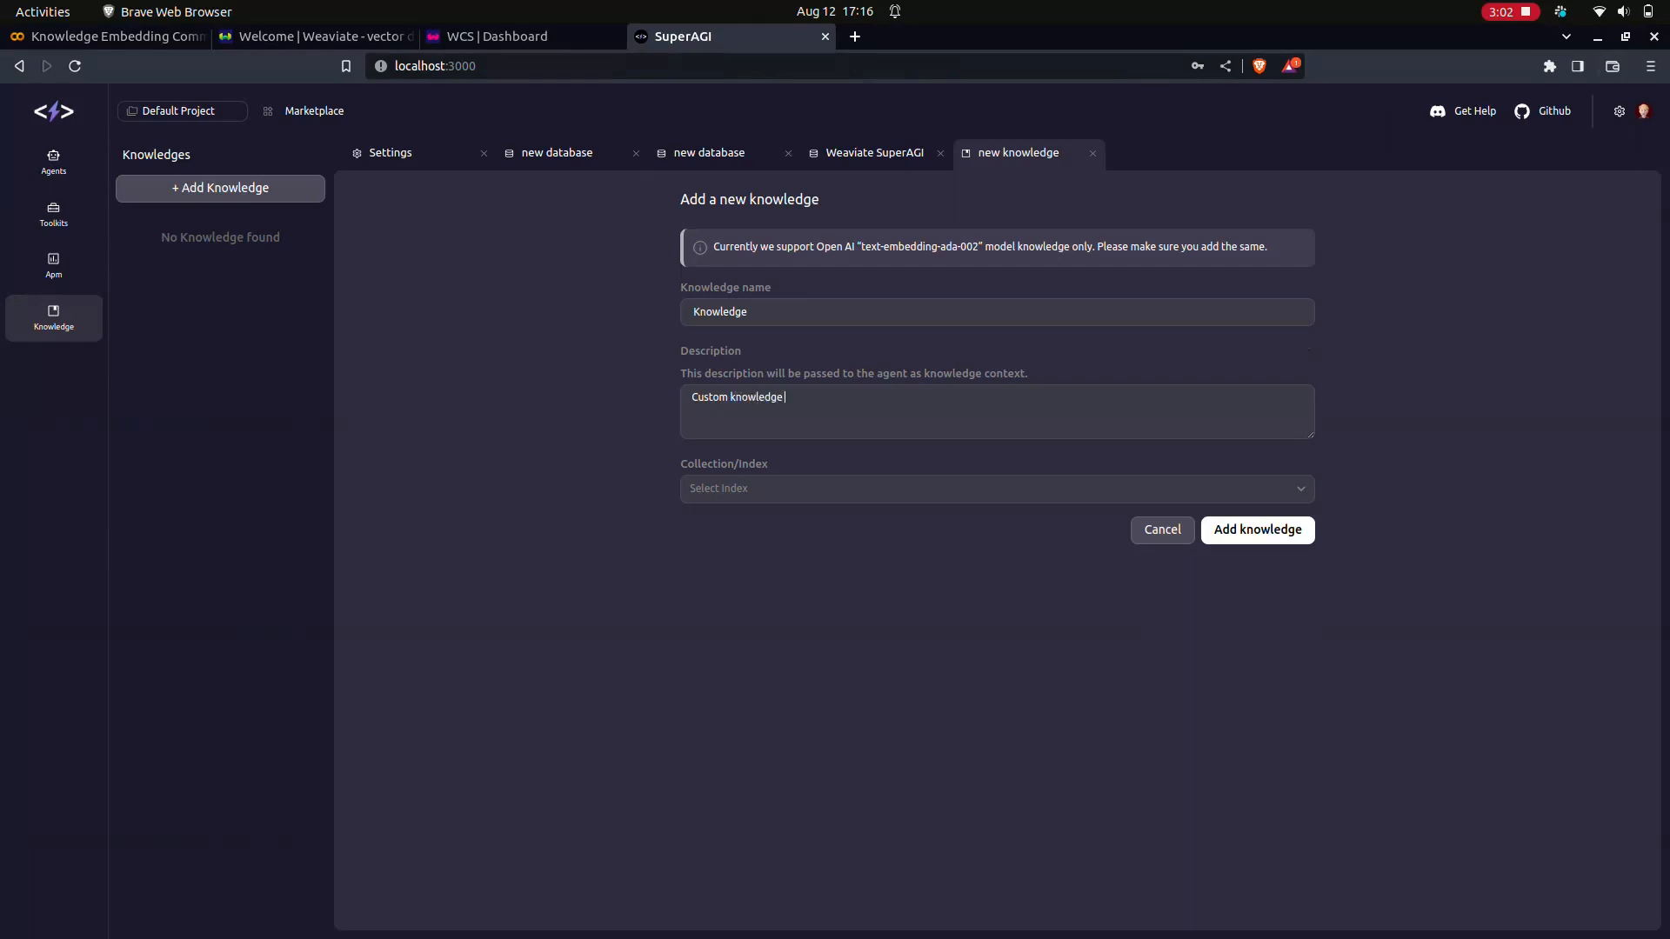
text(created by w)
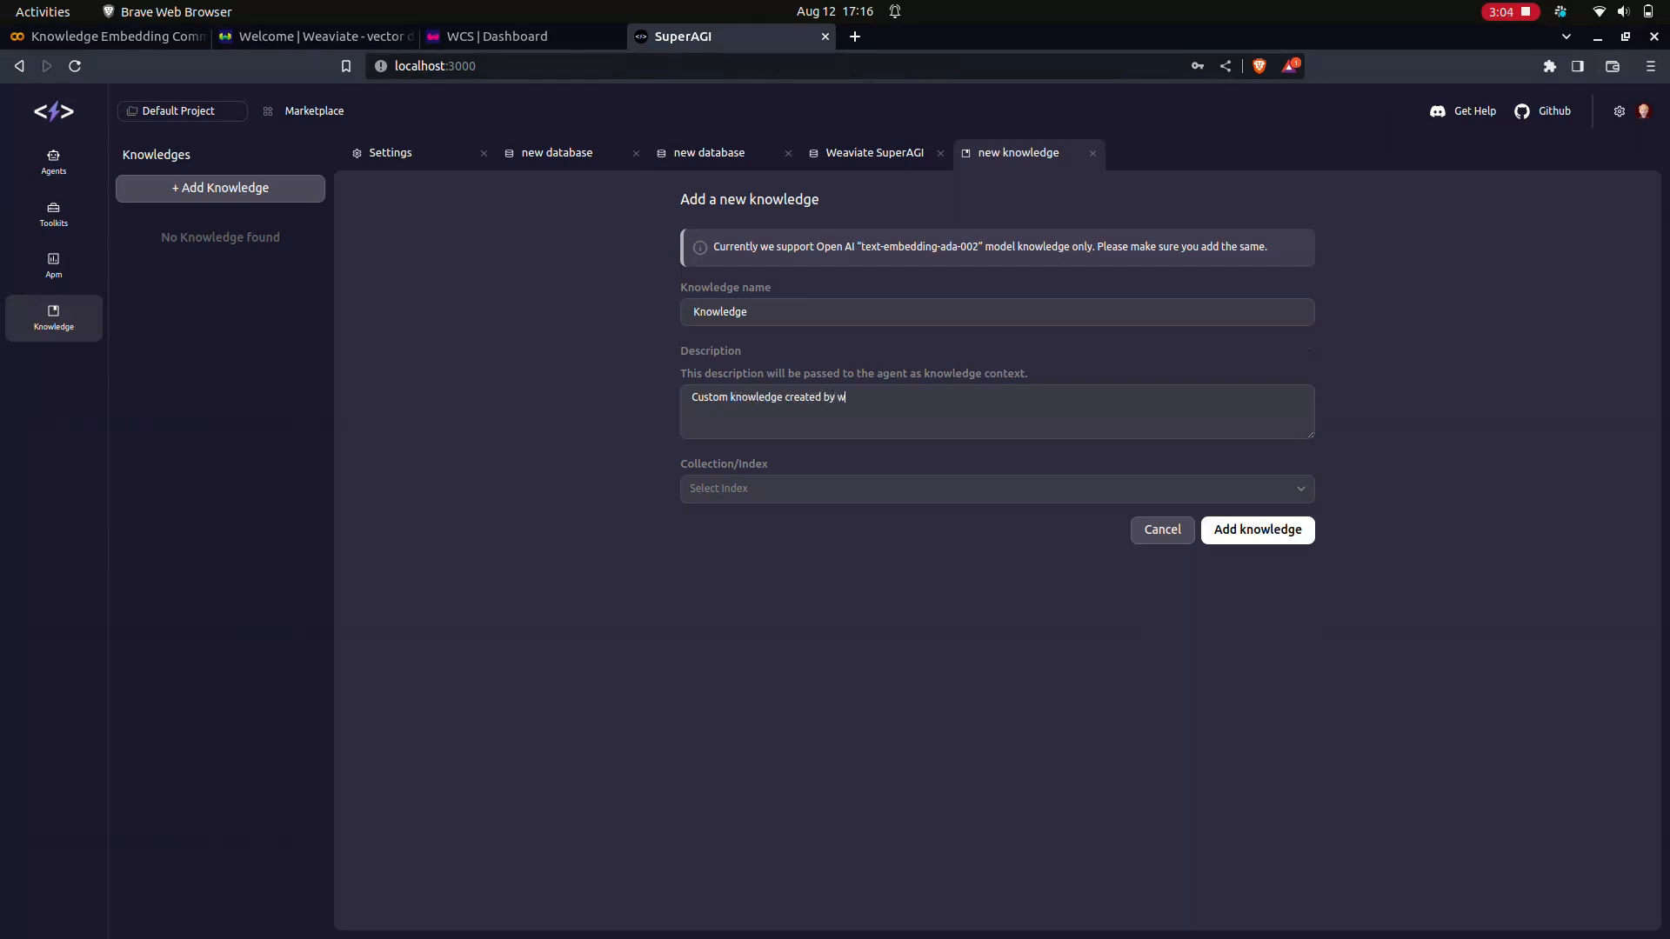
text(eaviate)
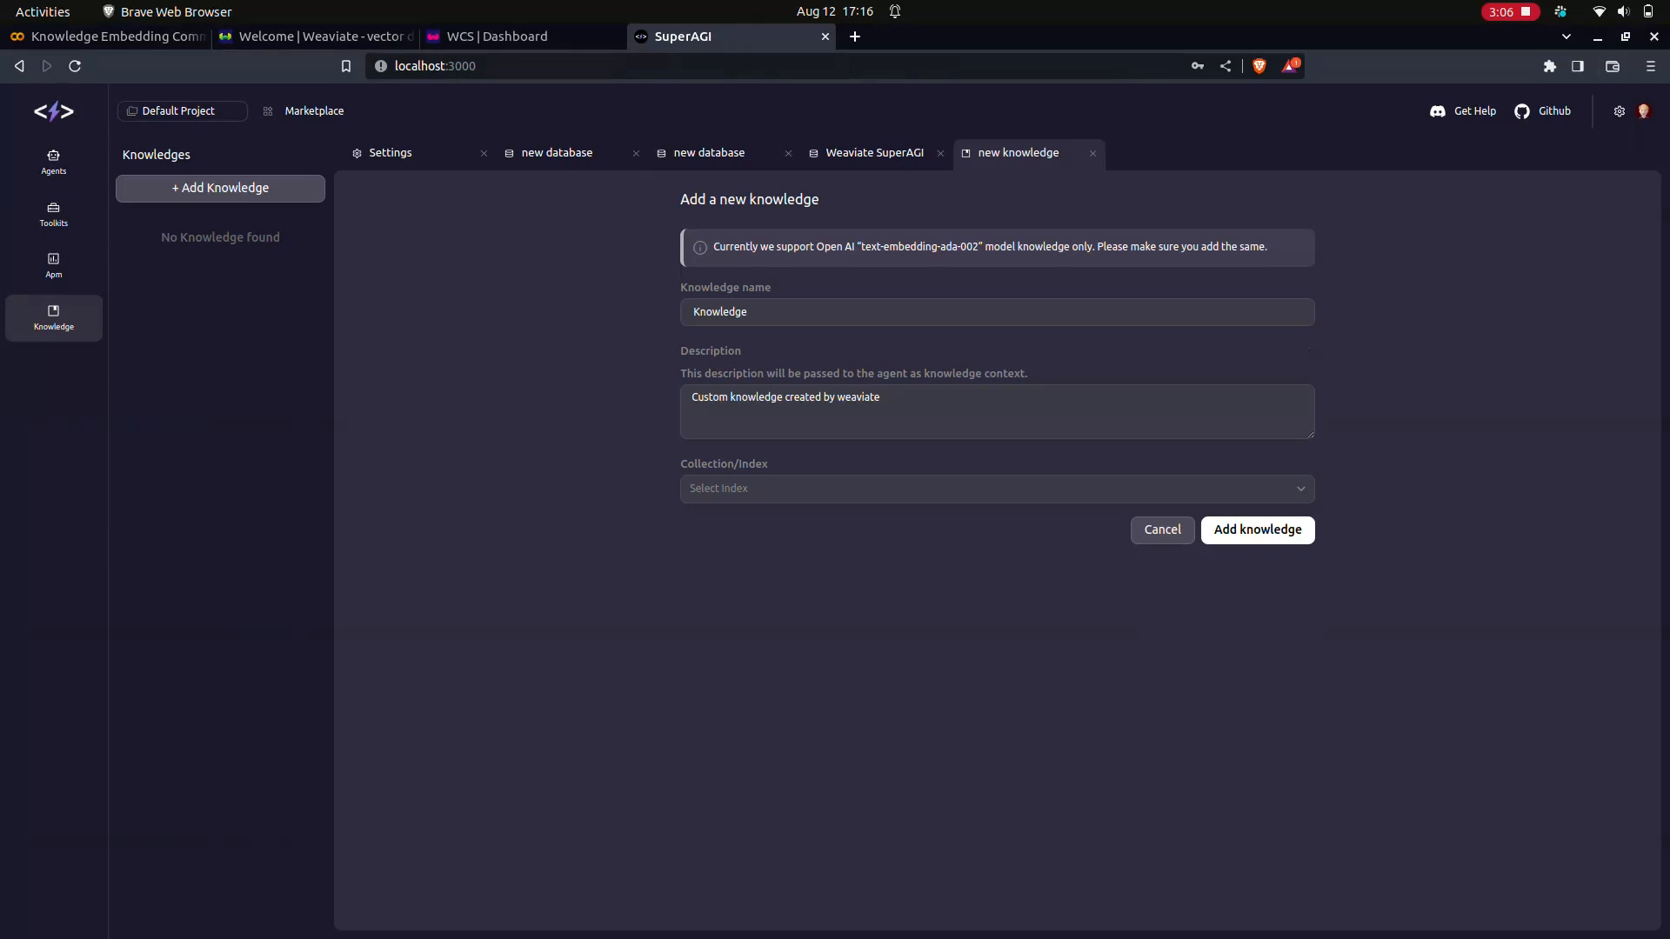
Tie it to the Knowledge index, save the entry, and go to the Agents section.
click(993, 487)
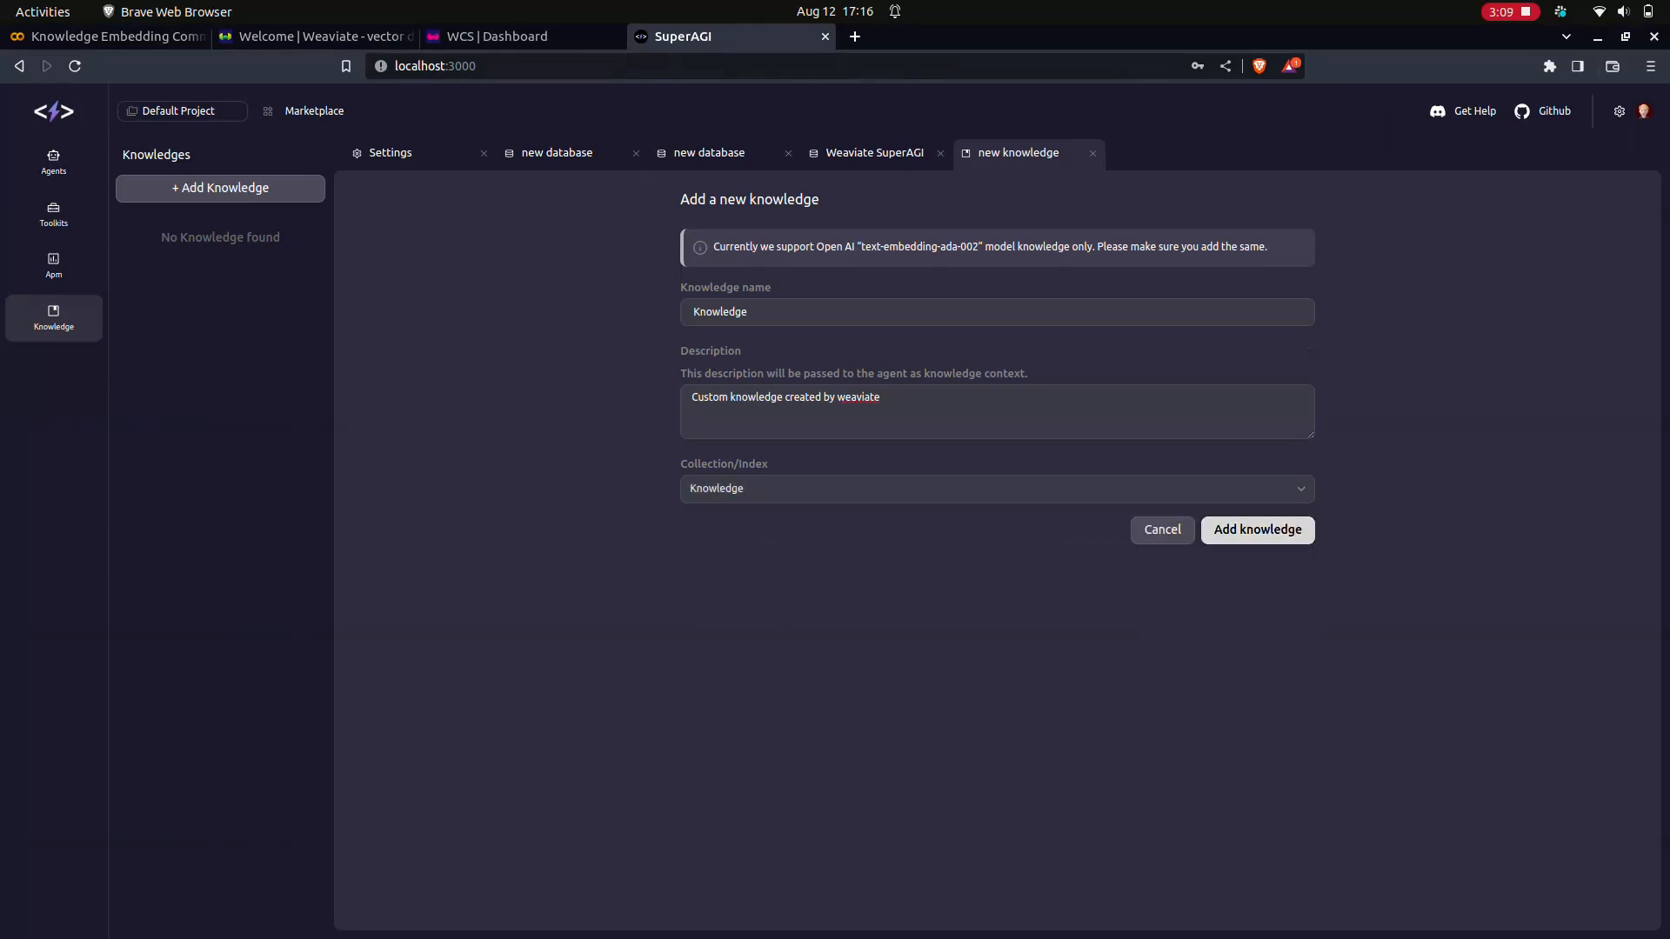
click(1257, 529)
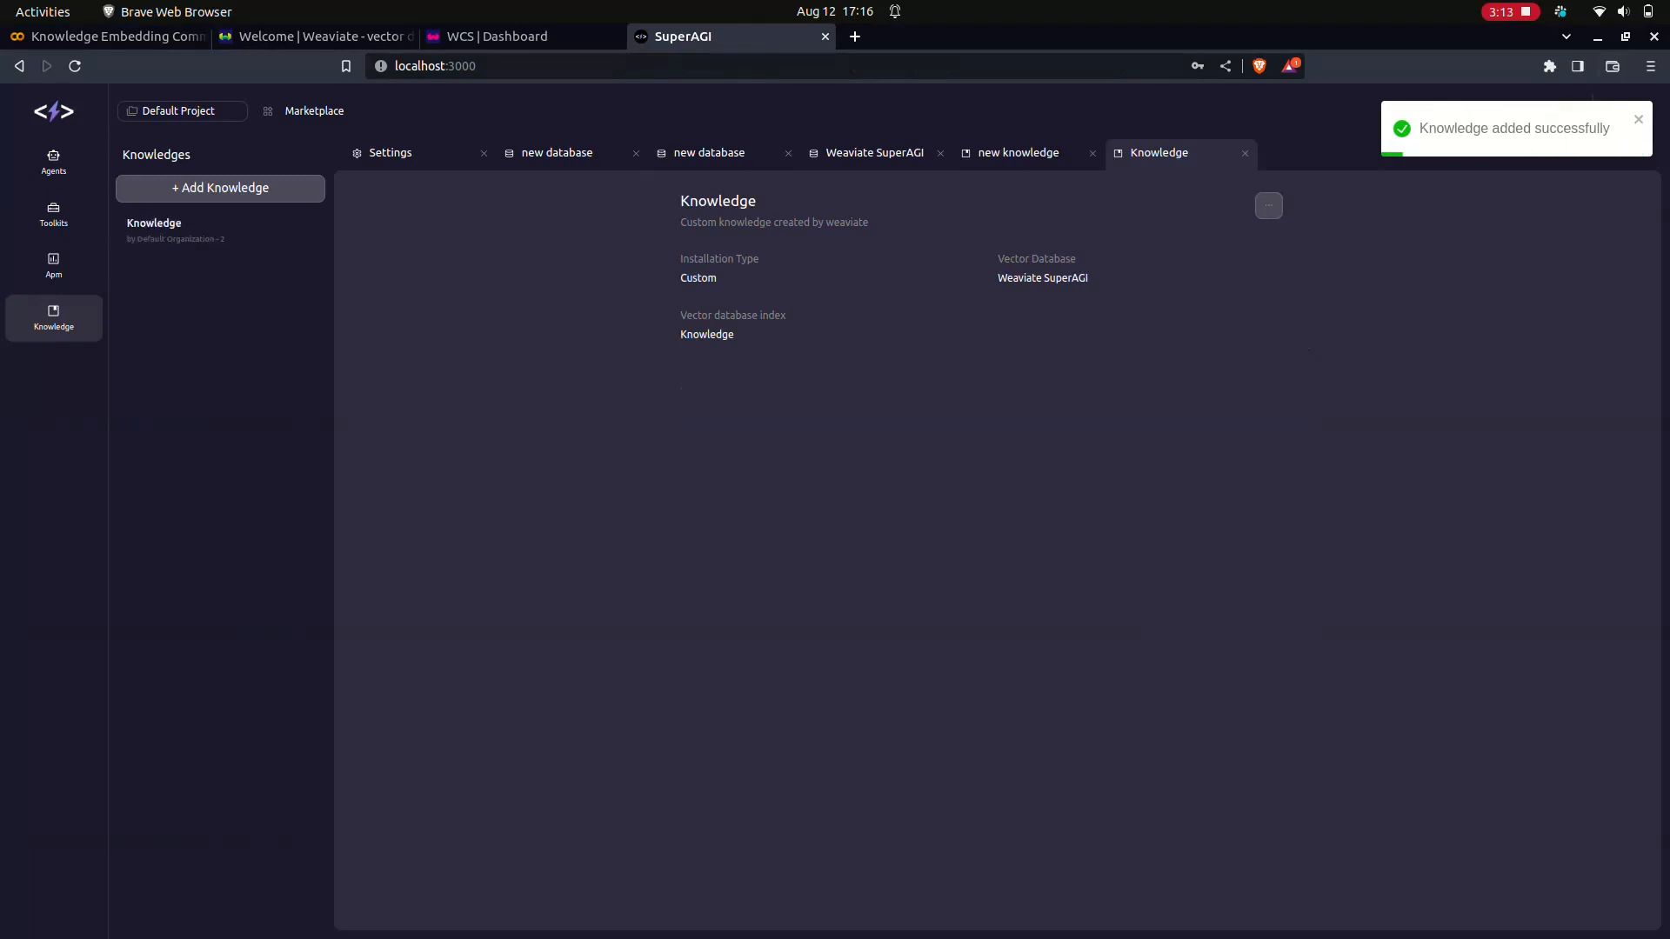
click(53, 164)
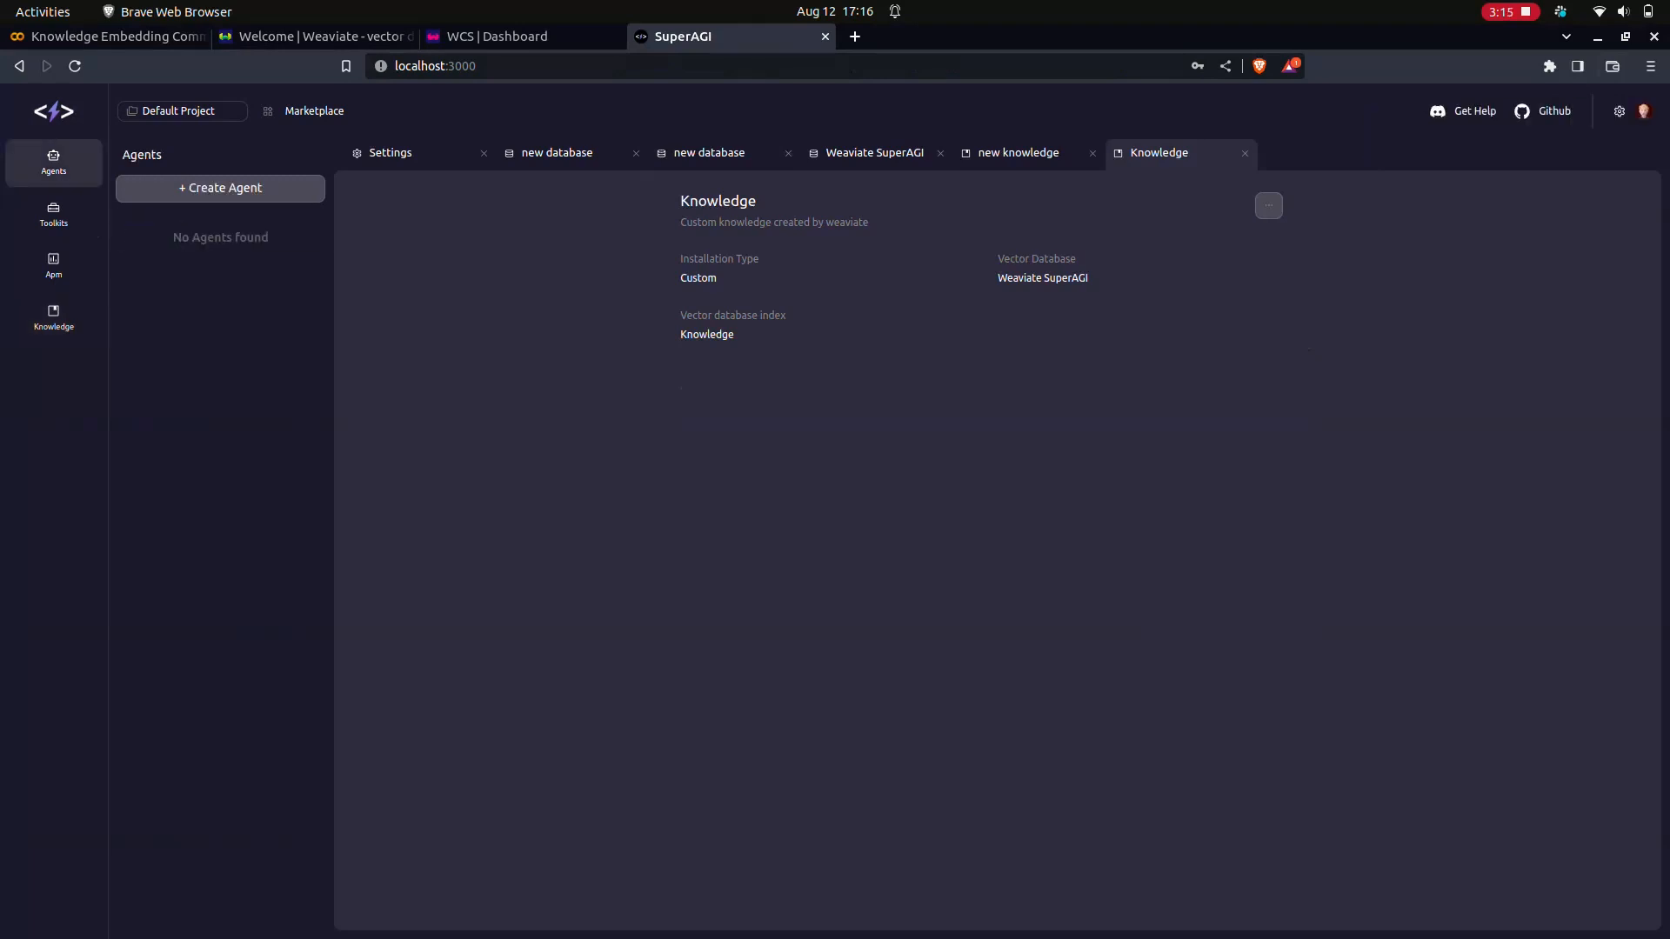
Build agent 'Testing WEaviate' from scratch for testing purposes with the Knowledge Search Toolkit added.
click(219, 188)
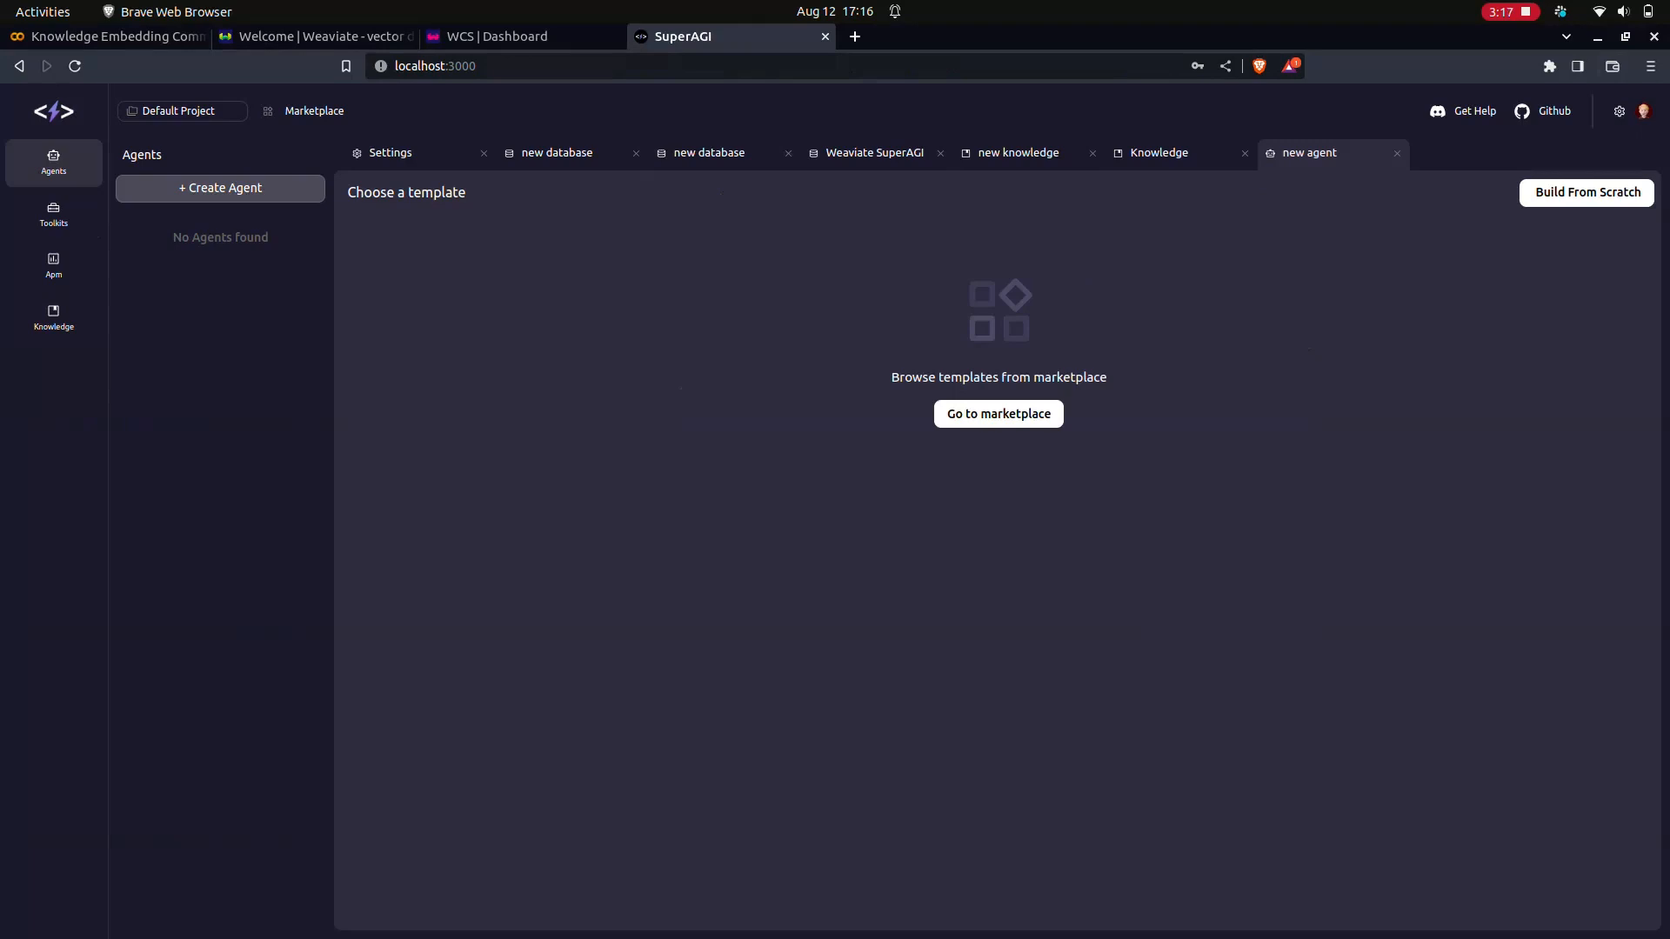
click(1587, 193)
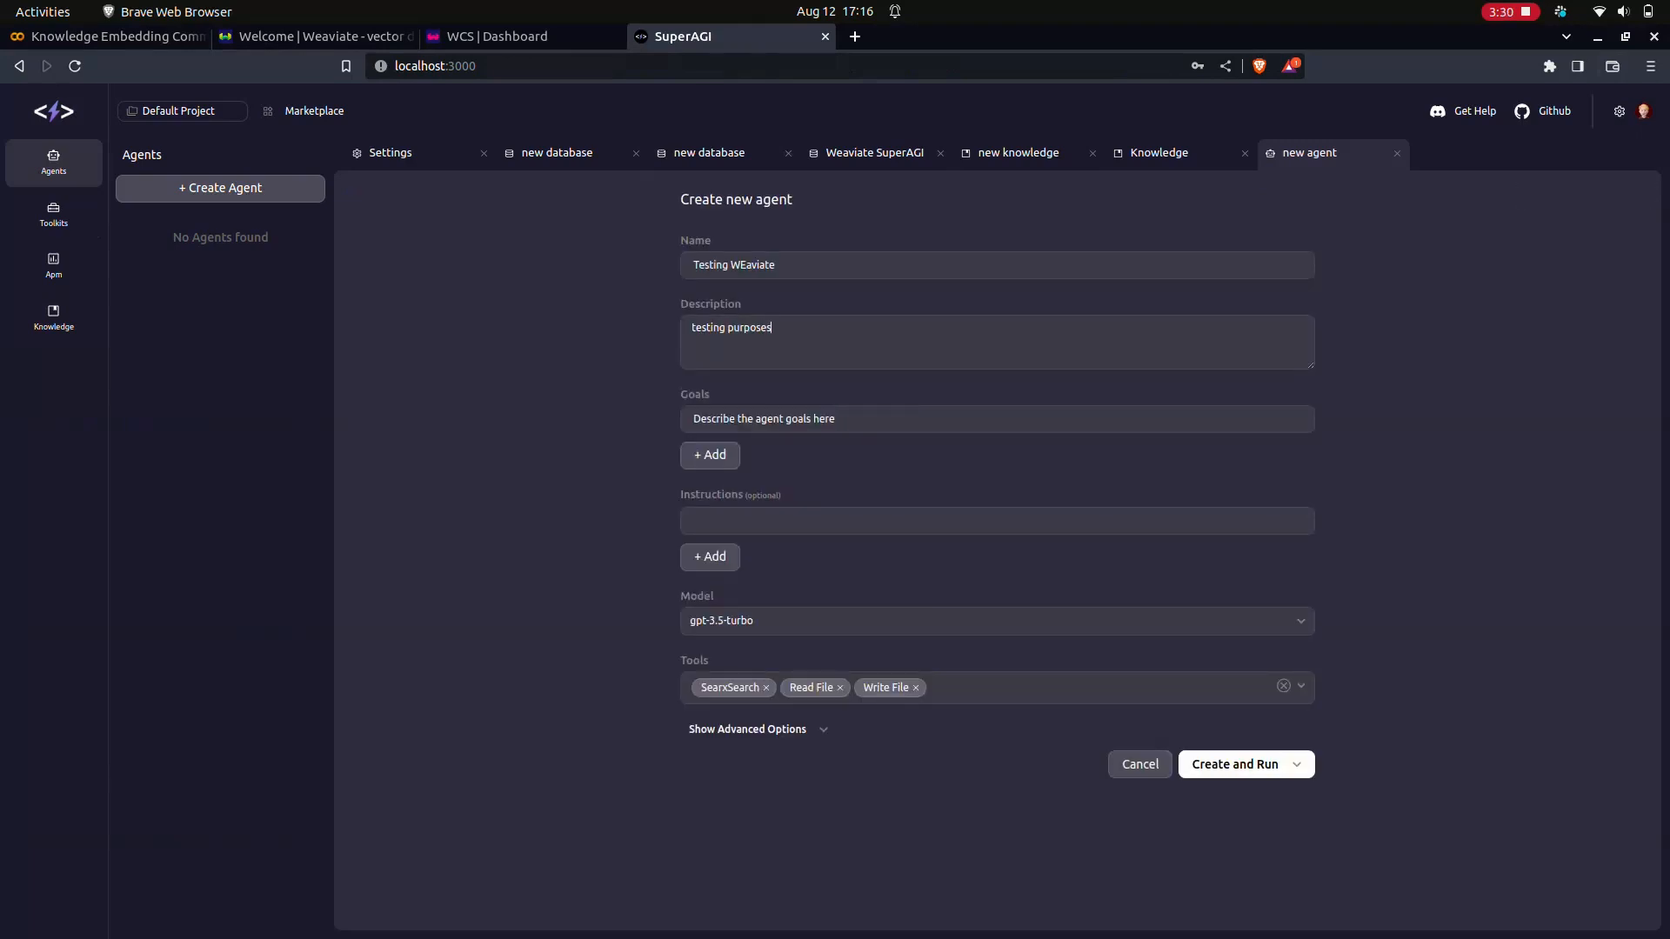
click(1298, 688)
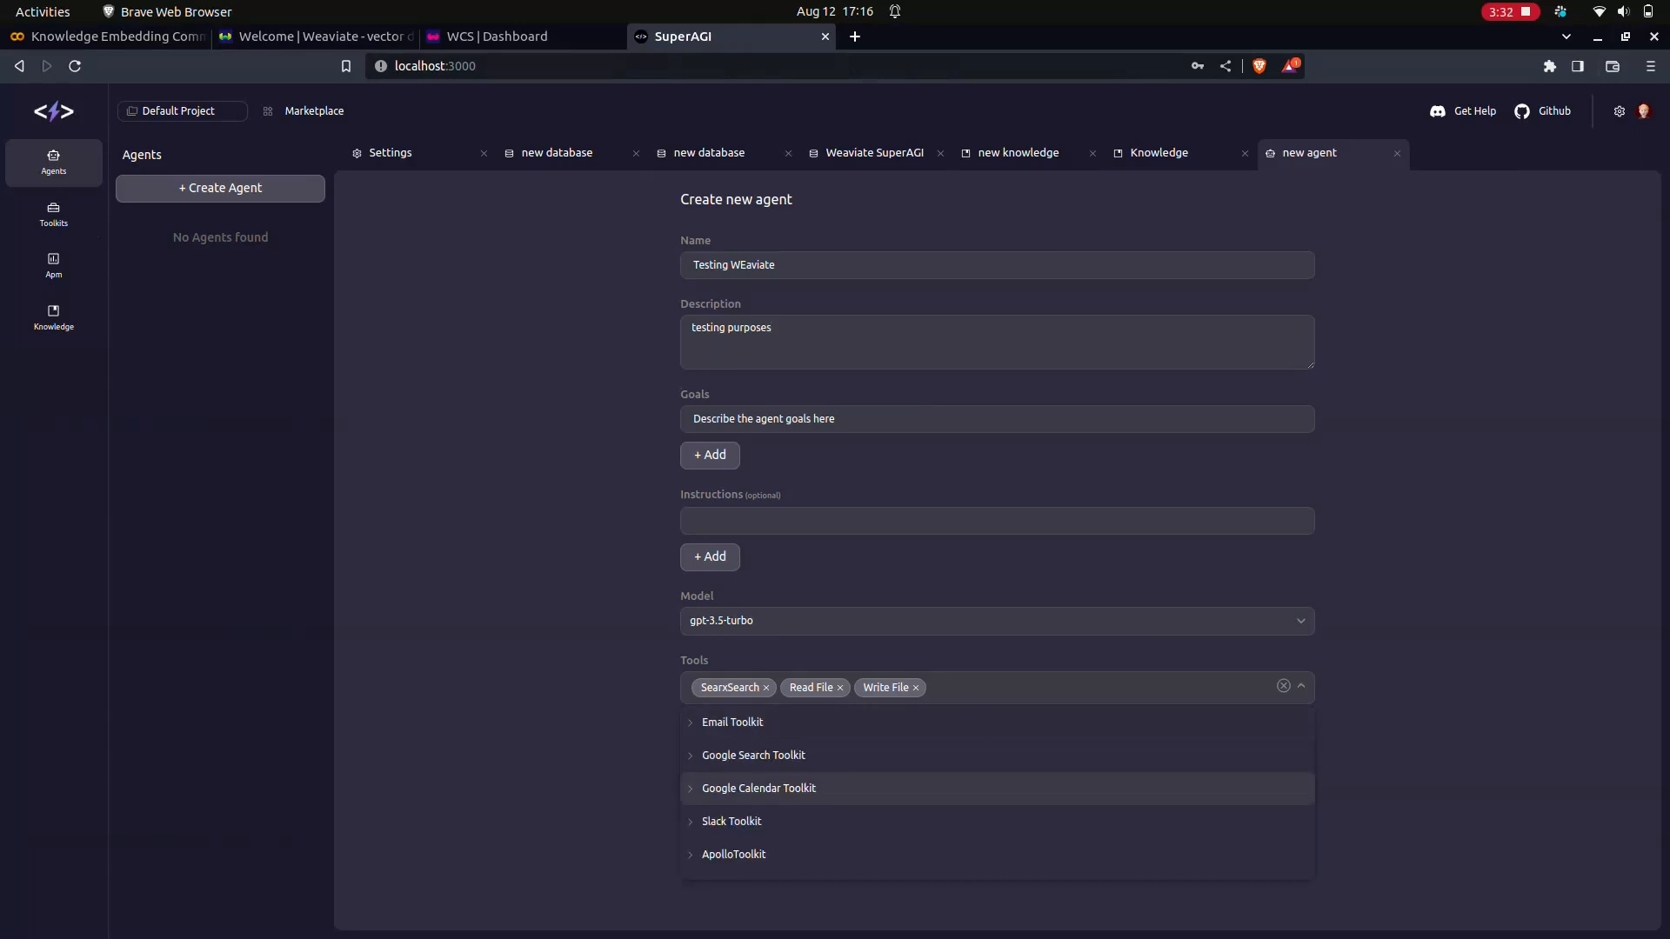
scroll(down, 3)
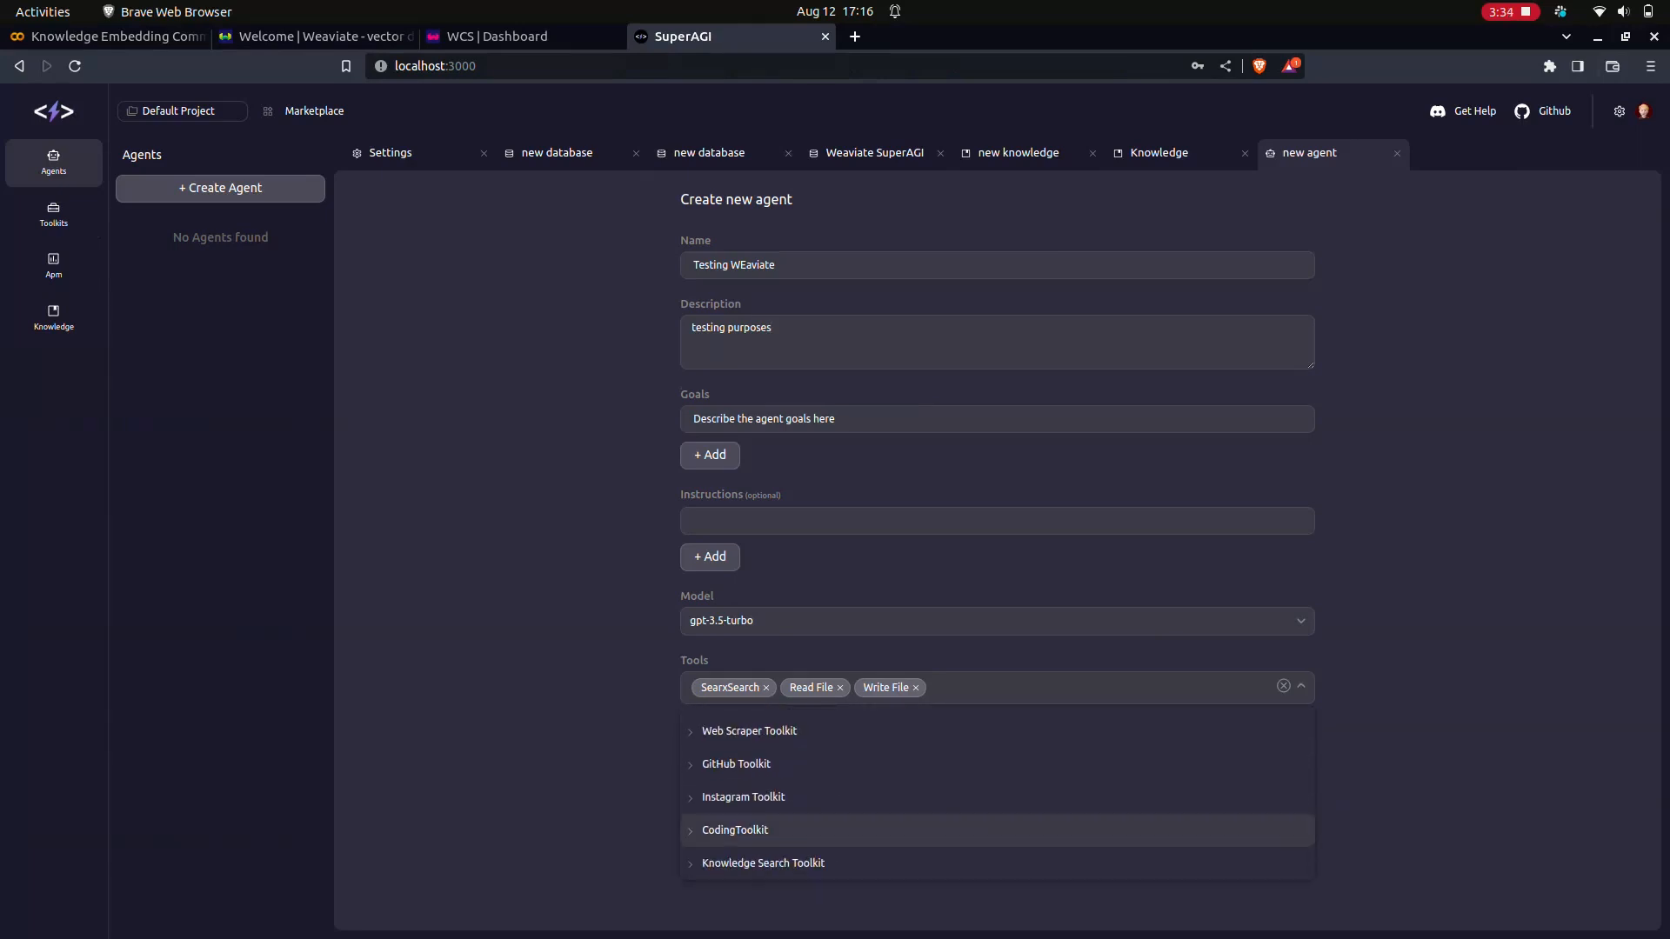
click(762, 863)
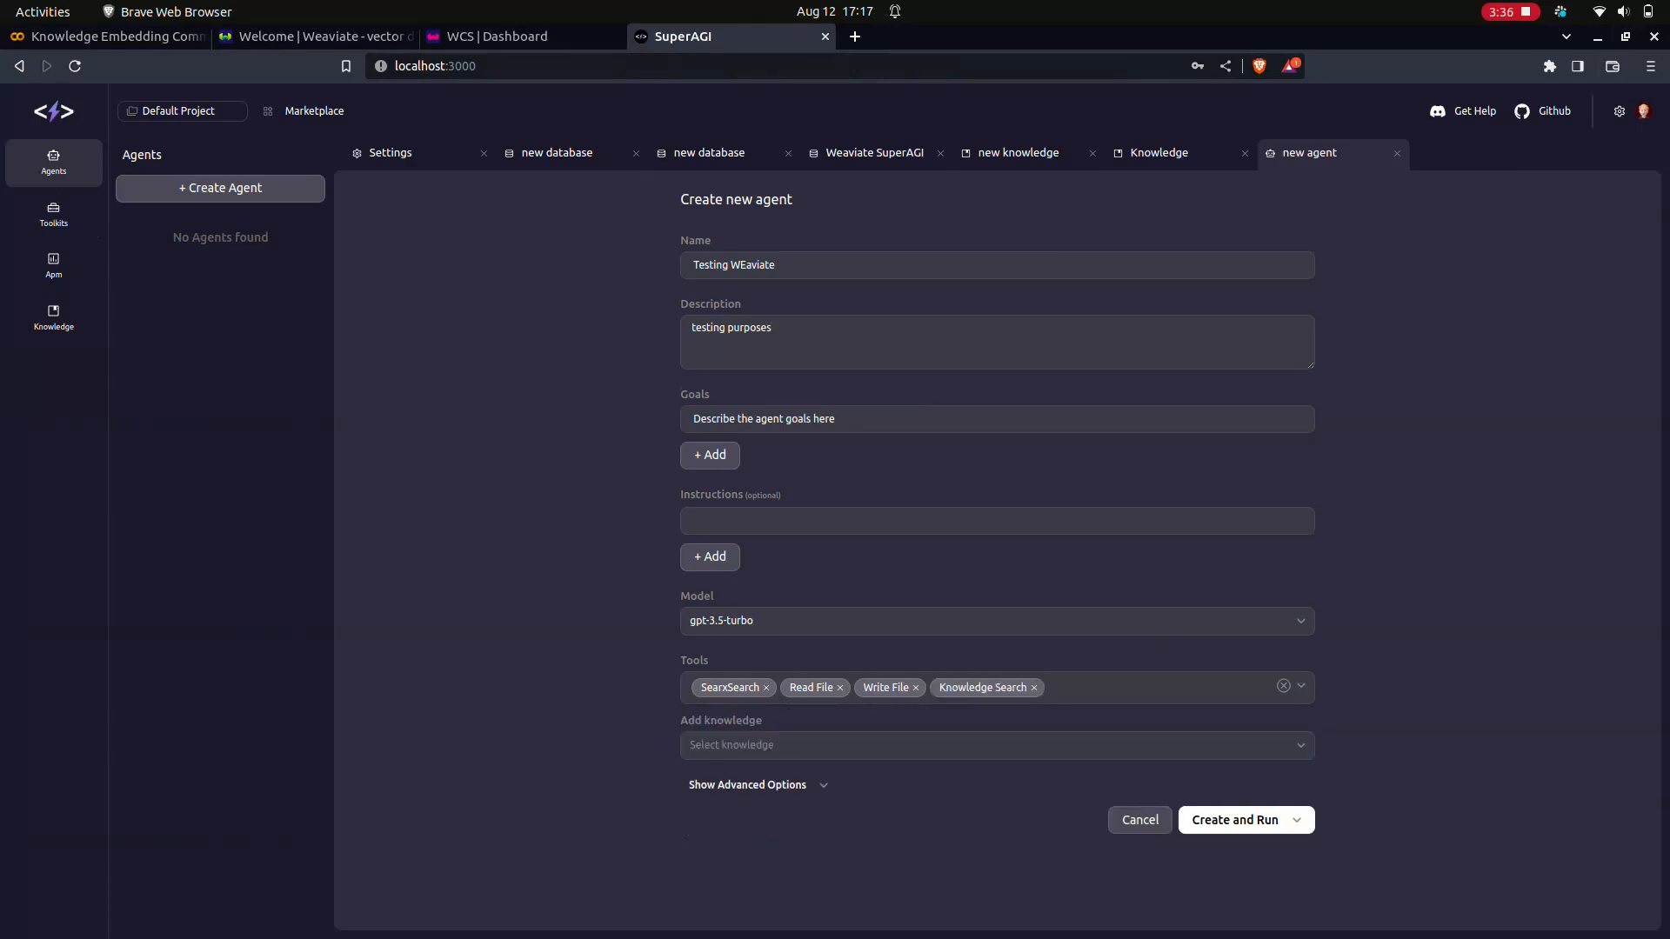